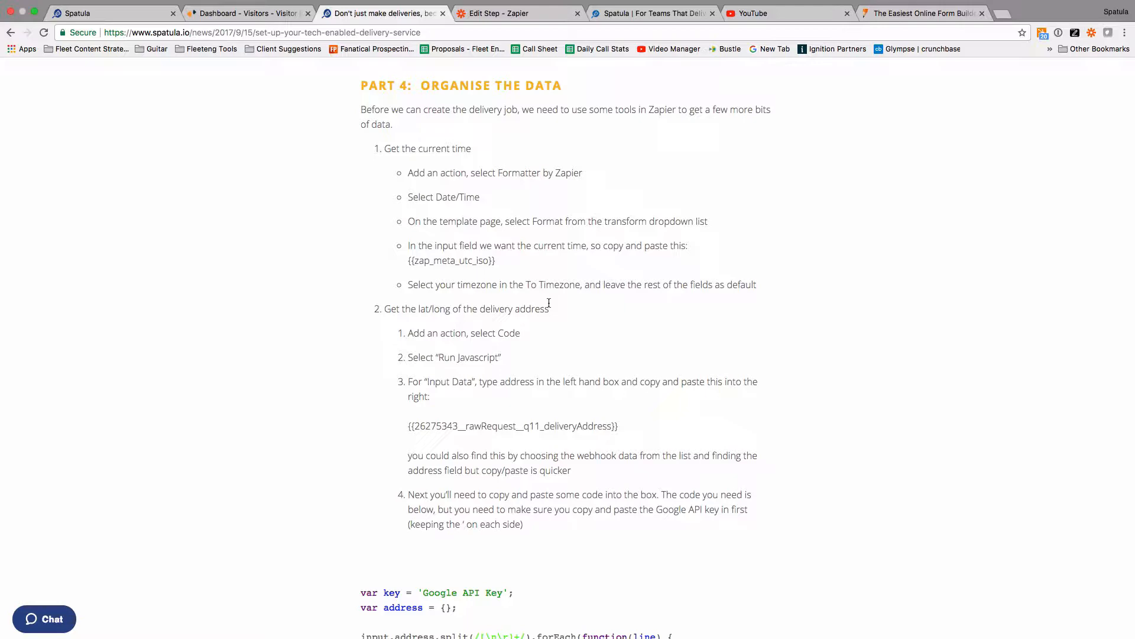
# Review the spatula.io article's steps for getting the current time with a Formatter action.
pyautogui.click(518, 13)
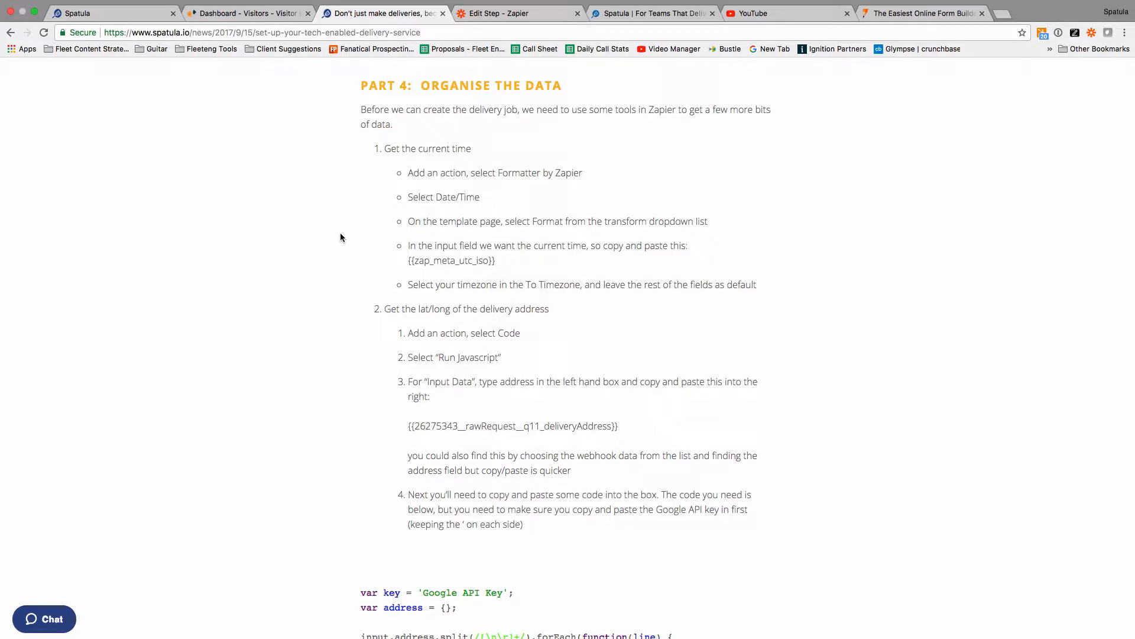
pyautogui.moveTo(424, 150)
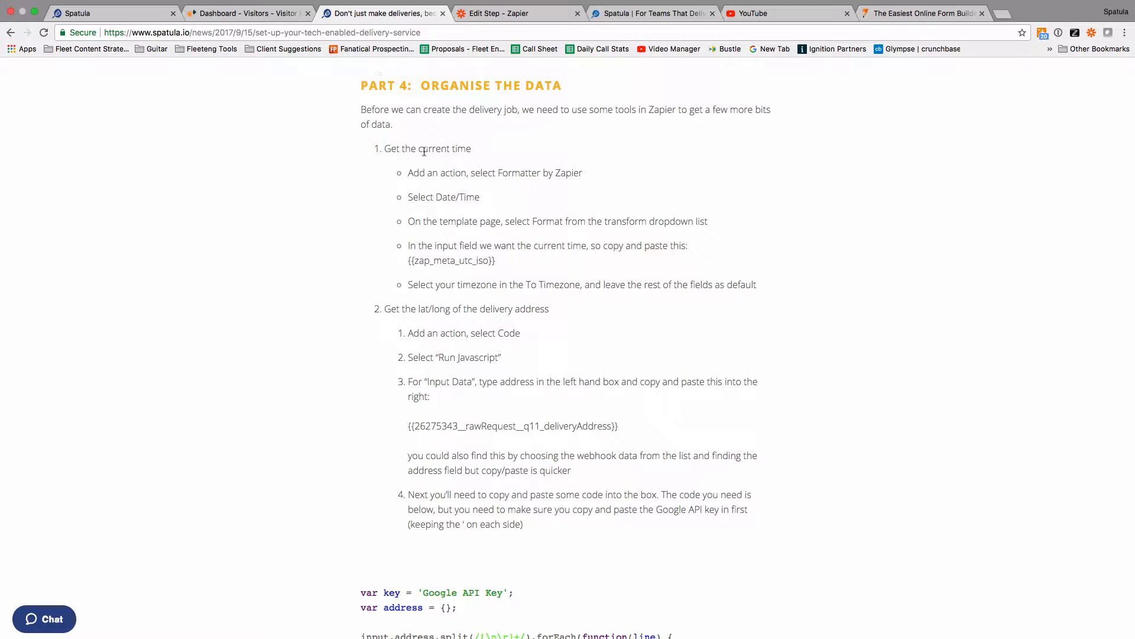
pyautogui.moveTo(385, 149); pyautogui.dragTo(480, 197)
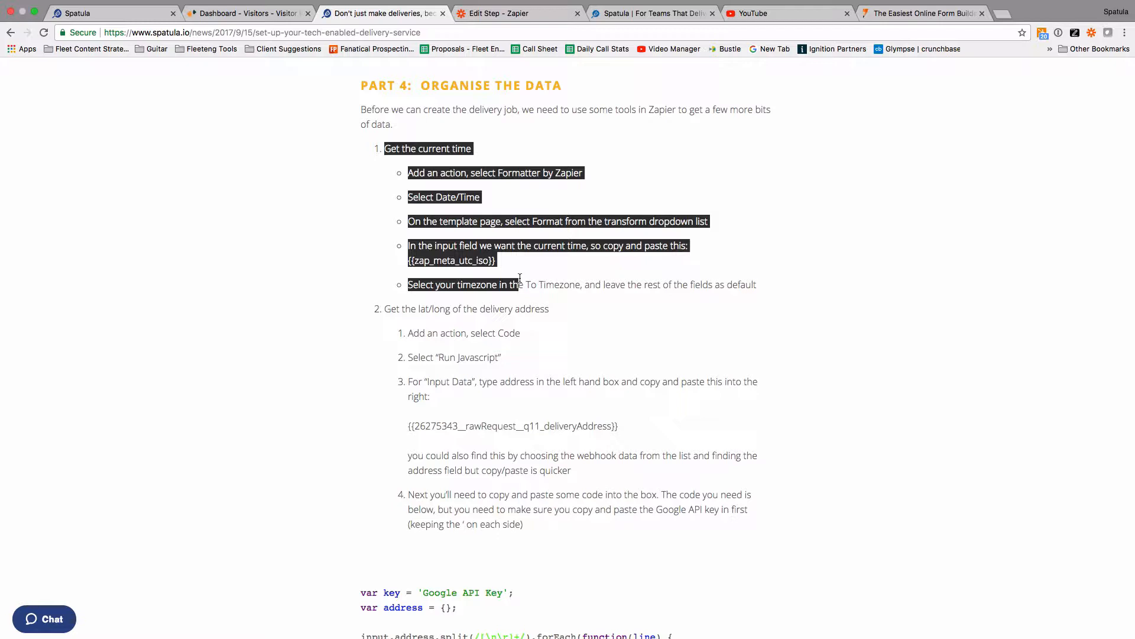
pyautogui.moveTo(537, 263)
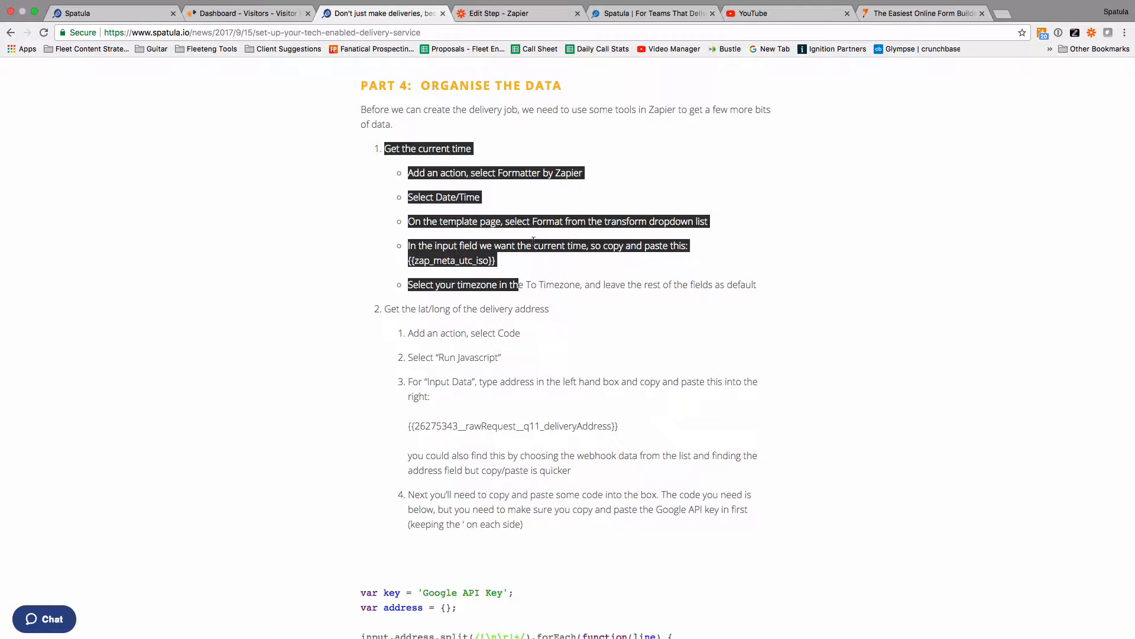
pyautogui.moveTo(410, 130)
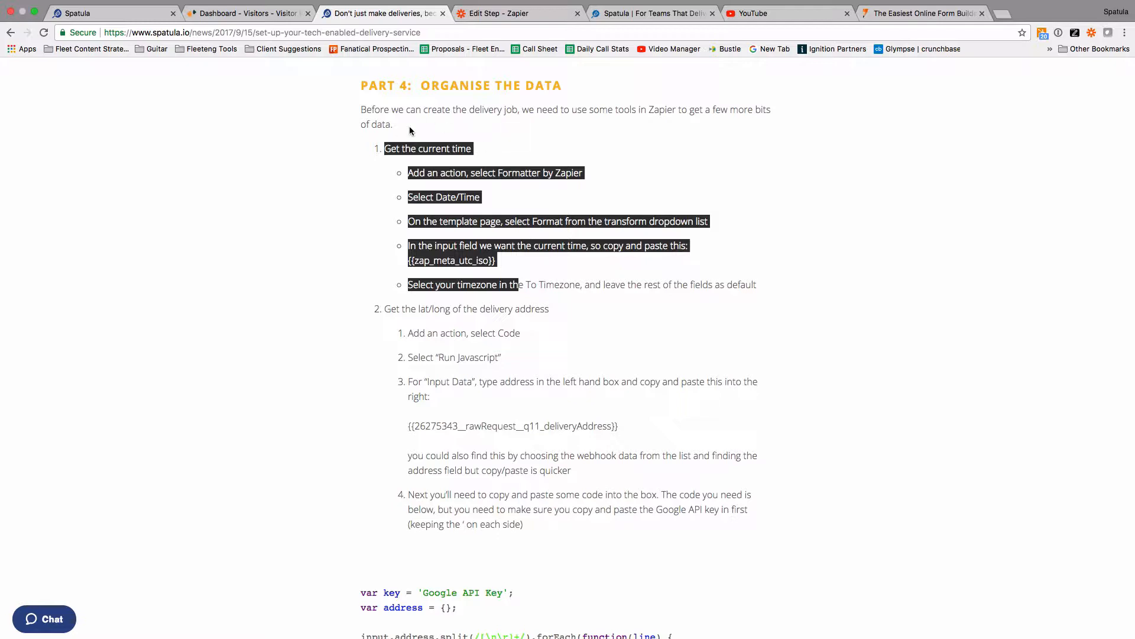
pyautogui.moveTo(469, 127)
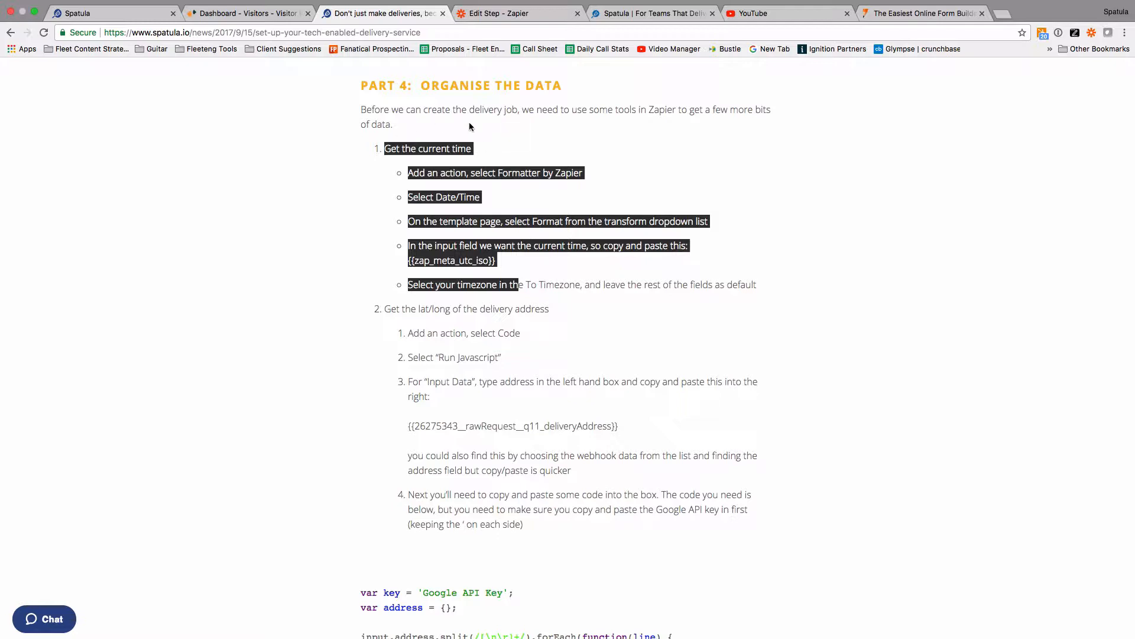
pyautogui.moveTo(440, 180)
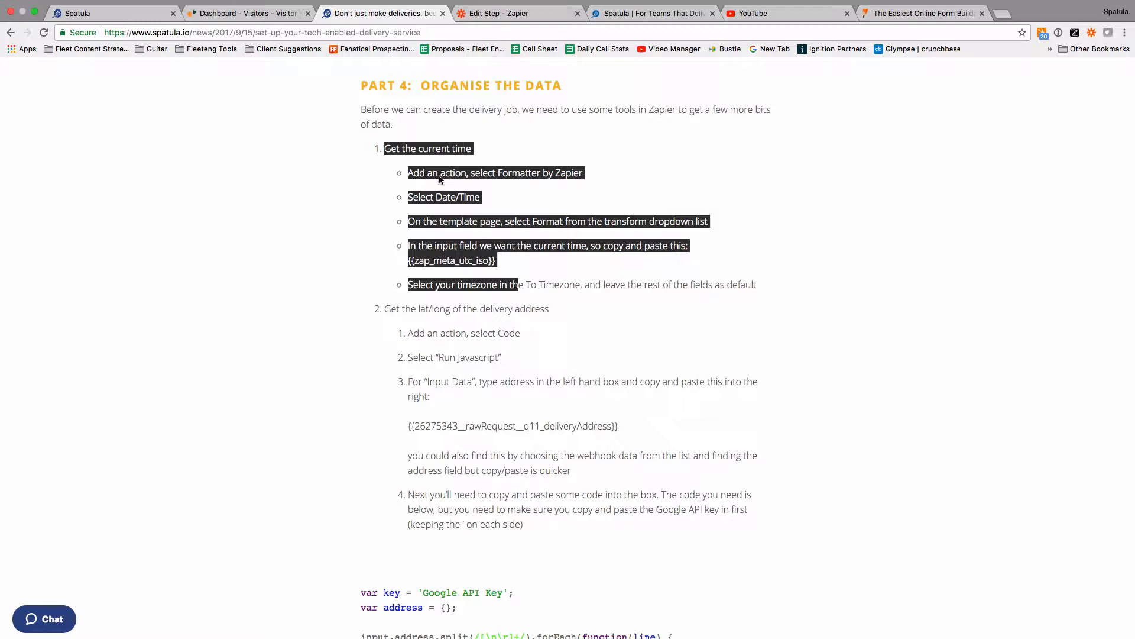
pyautogui.click(586, 180)
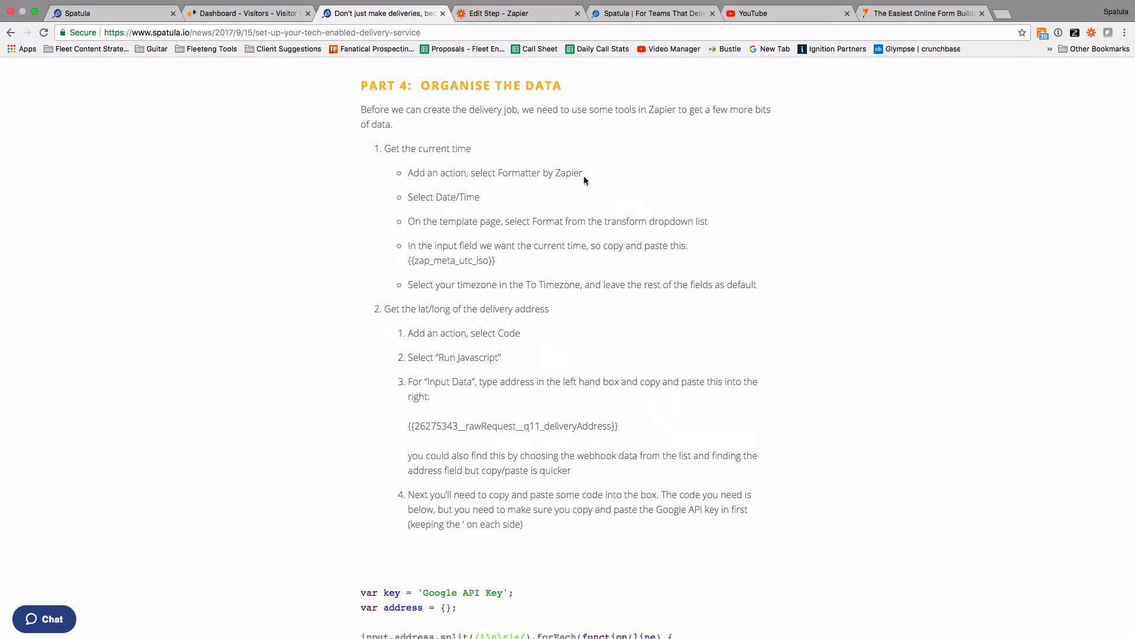
pyautogui.moveTo(440, 173); pyautogui.dragTo(583, 172)
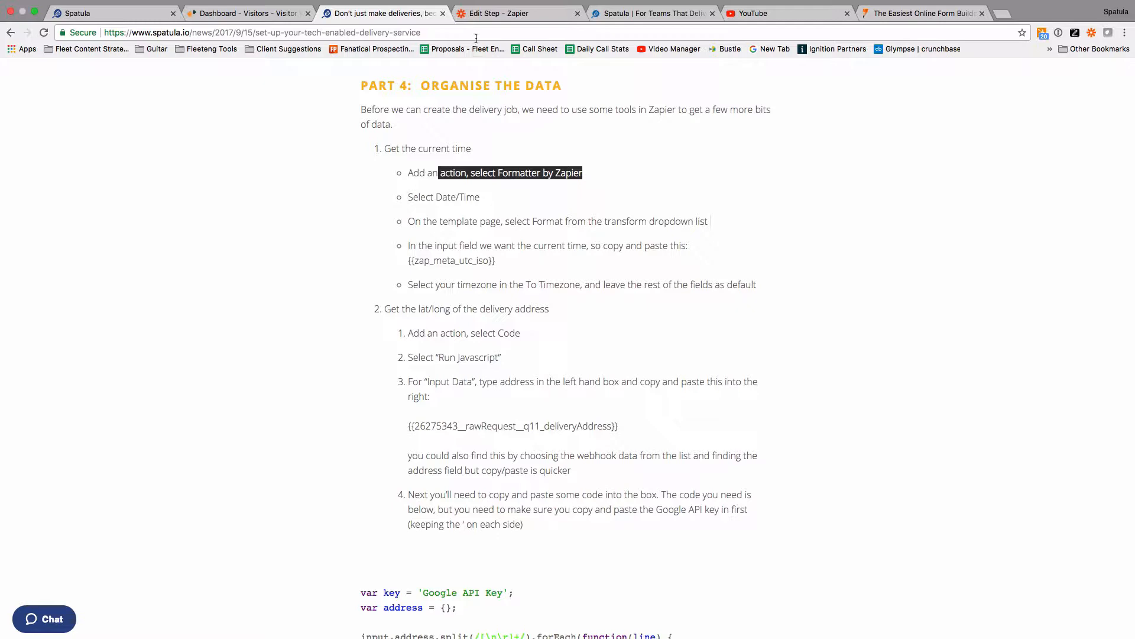
pyautogui.click(515, 13)
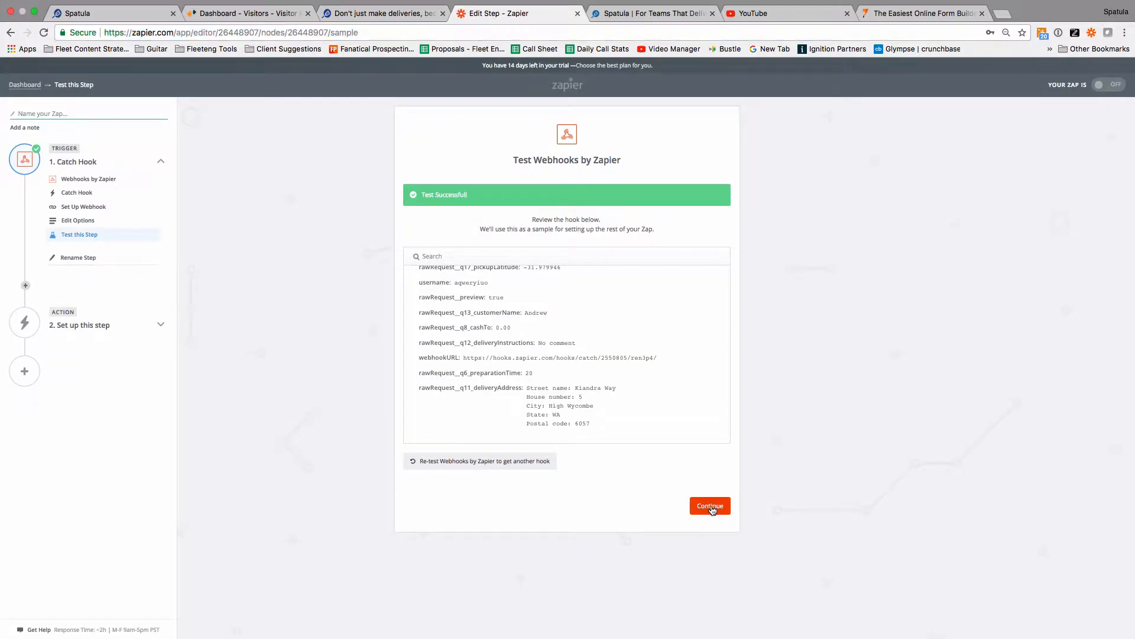
# Accept the webhook sample and add a Formatter by Zapier action using Date / Time.
pyautogui.click(709, 505)
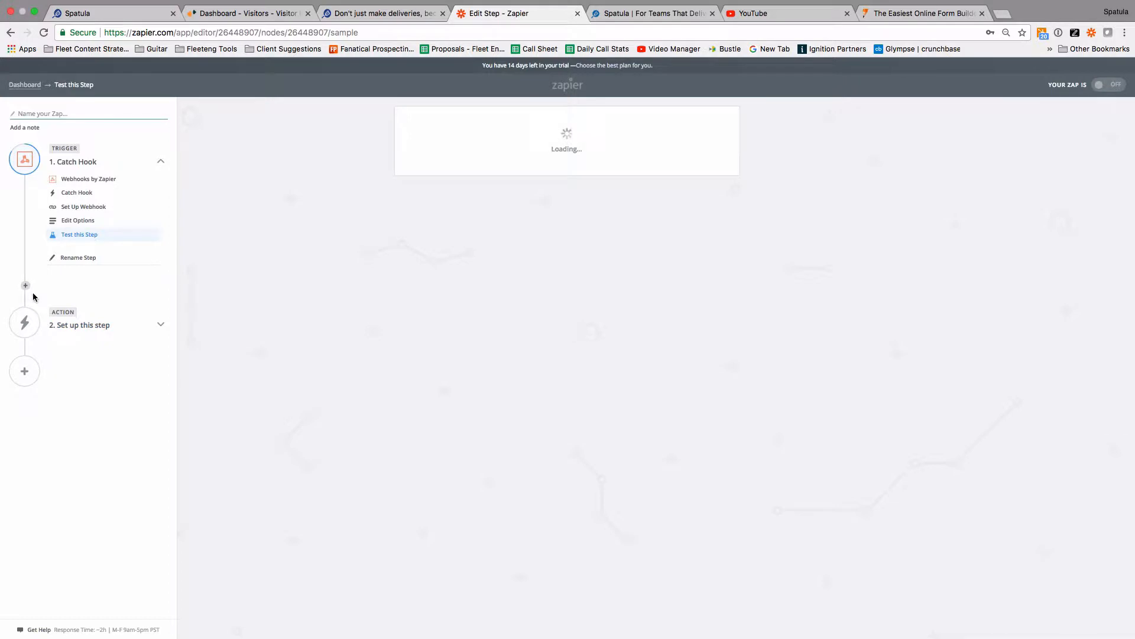
pyautogui.click(79, 324)
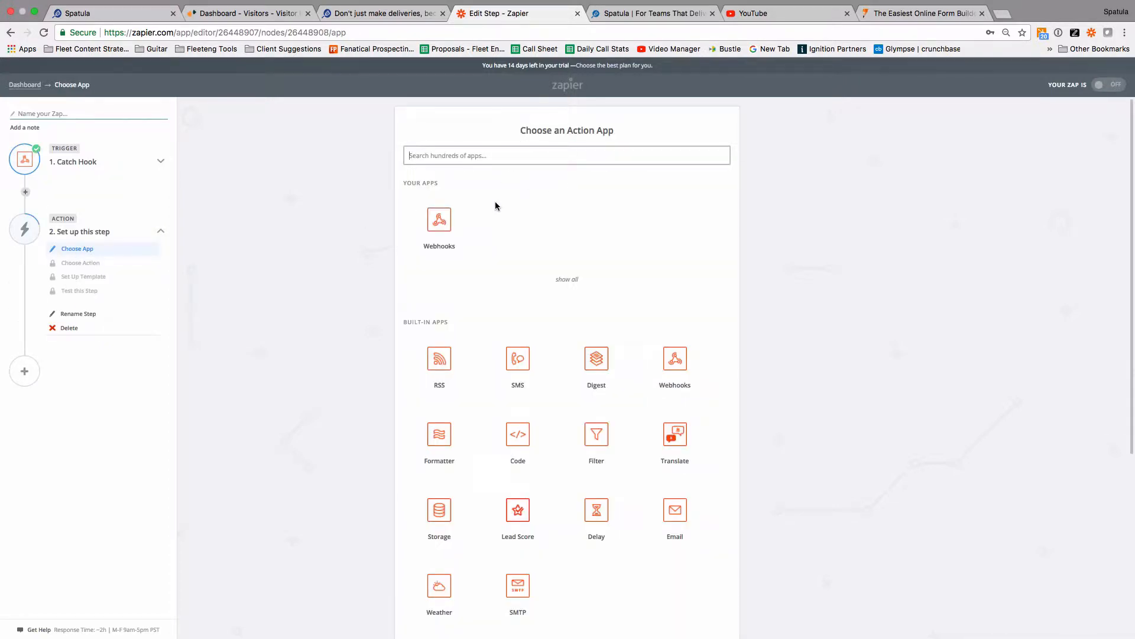
pyautogui.write('formatter')
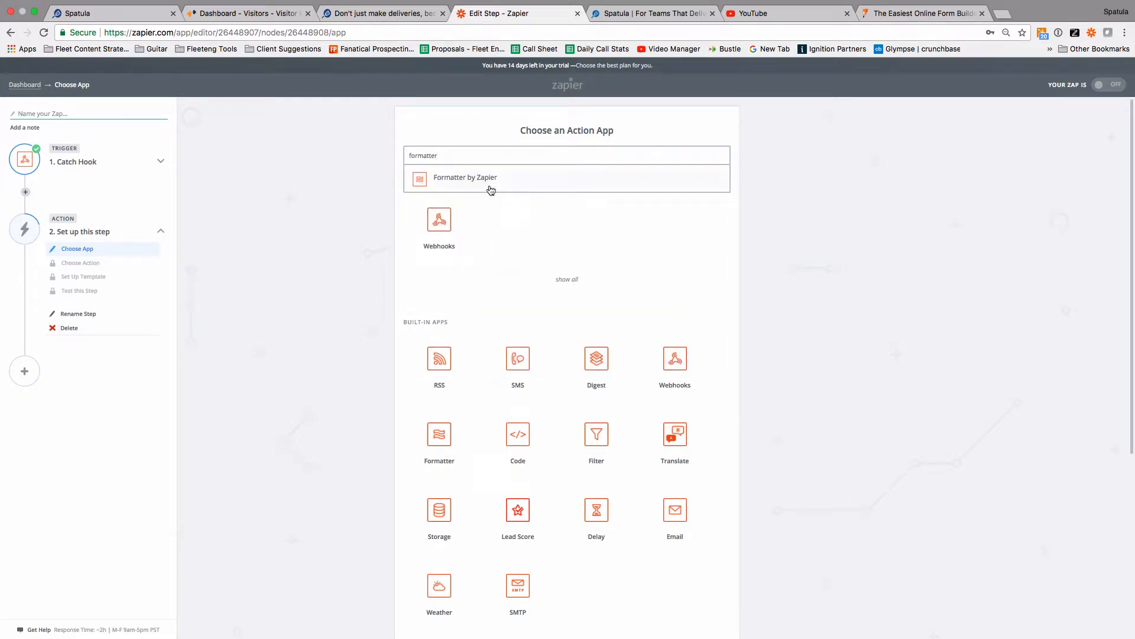
pyautogui.click(465, 177)
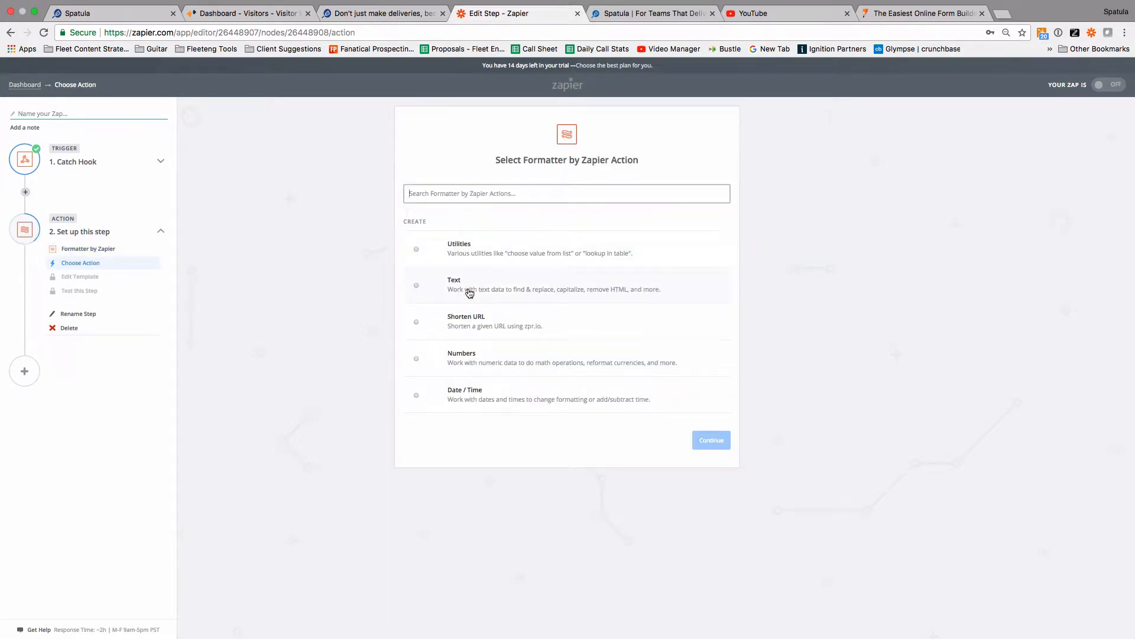
pyautogui.click(711, 440)
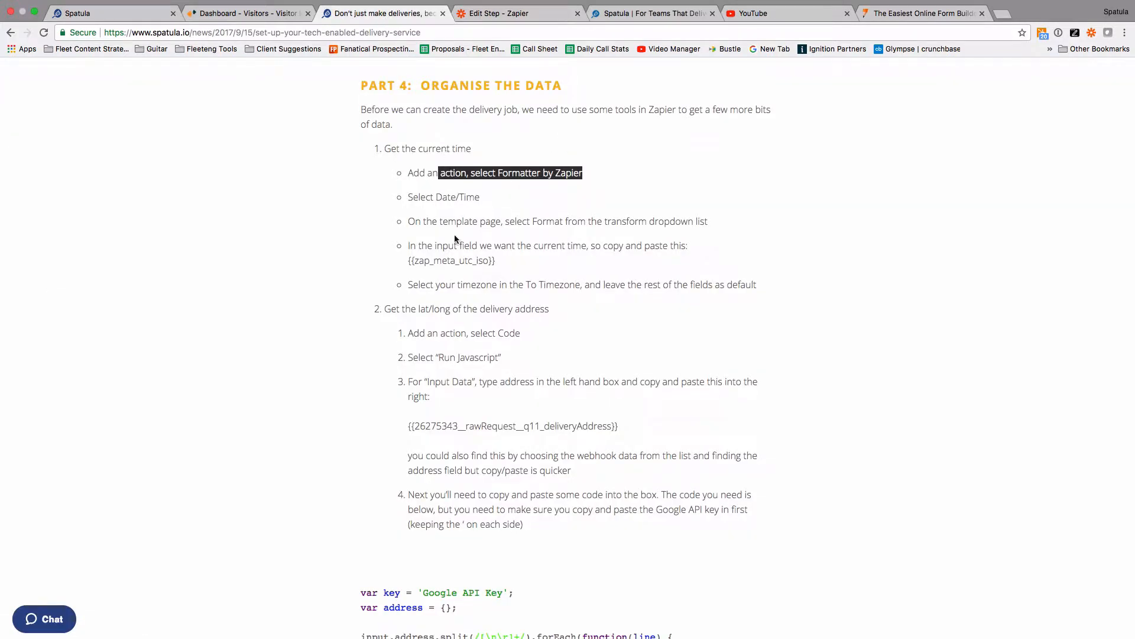
pyautogui.moveTo(673, 235)
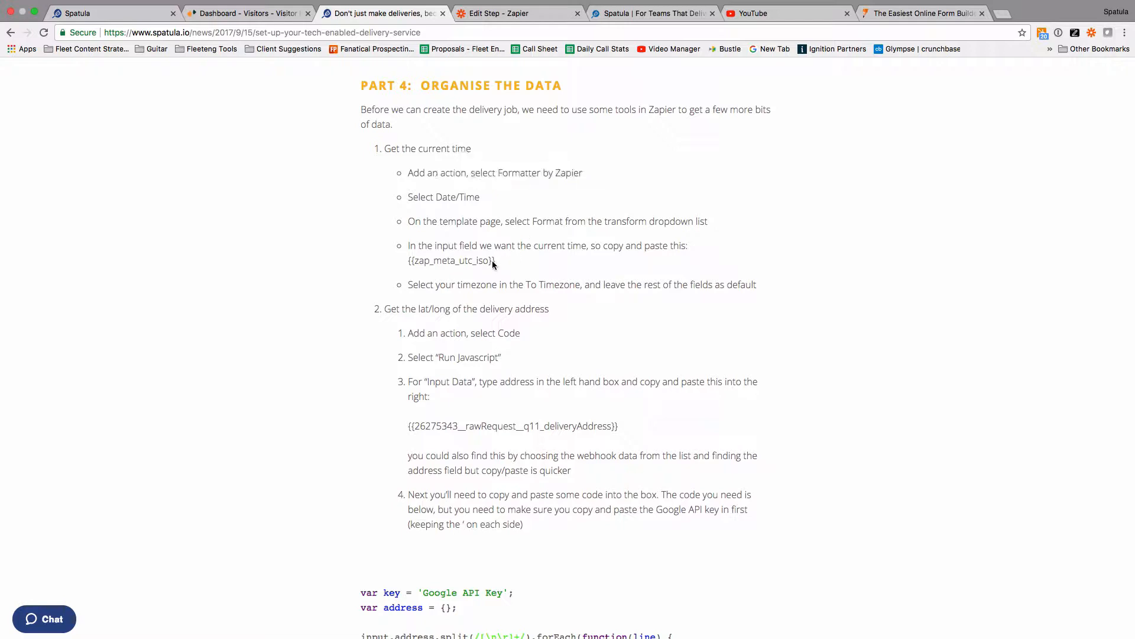
pyautogui.doubleClick(450, 260)
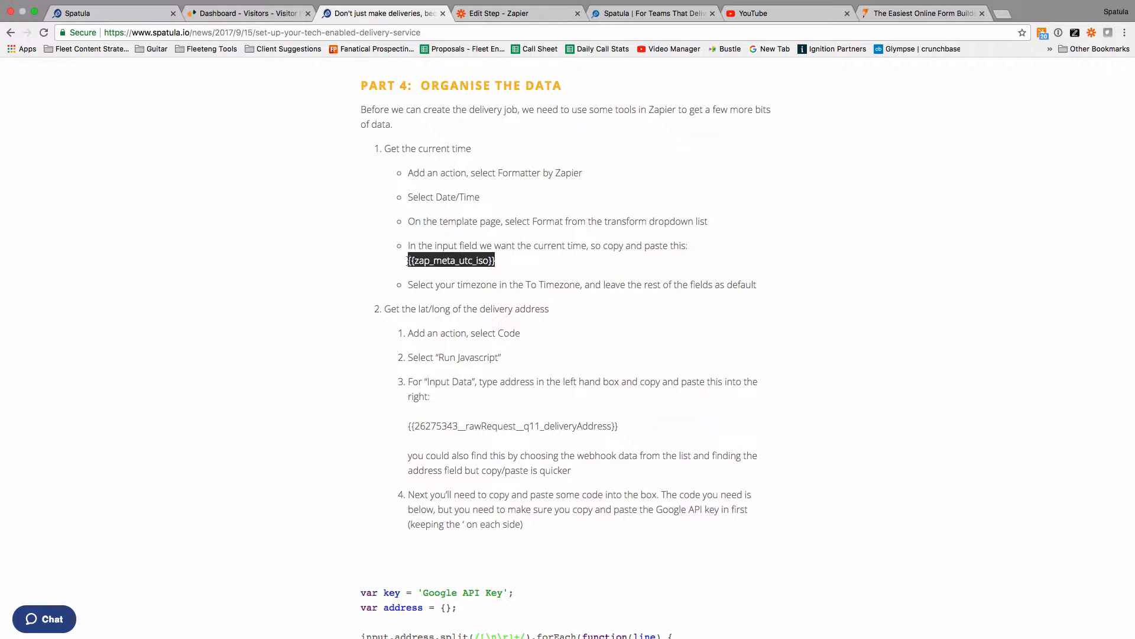
pyautogui.click(511, 13)
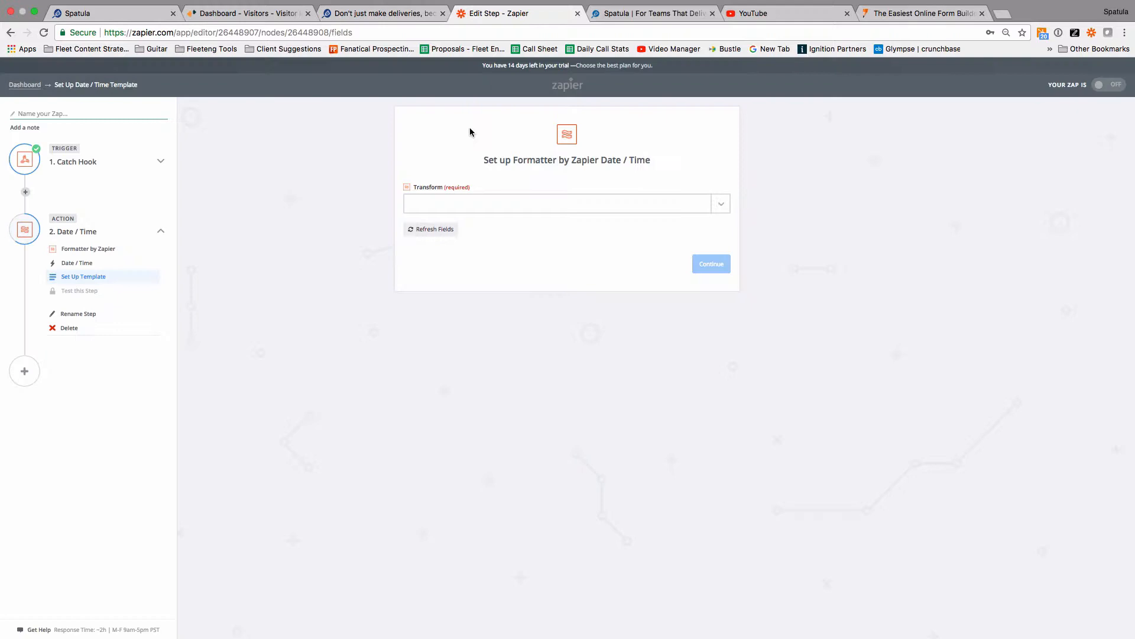
# Choose the Format transform with {{zap_meta_utc_iso}} as the input value.
pyautogui.click(565, 203)
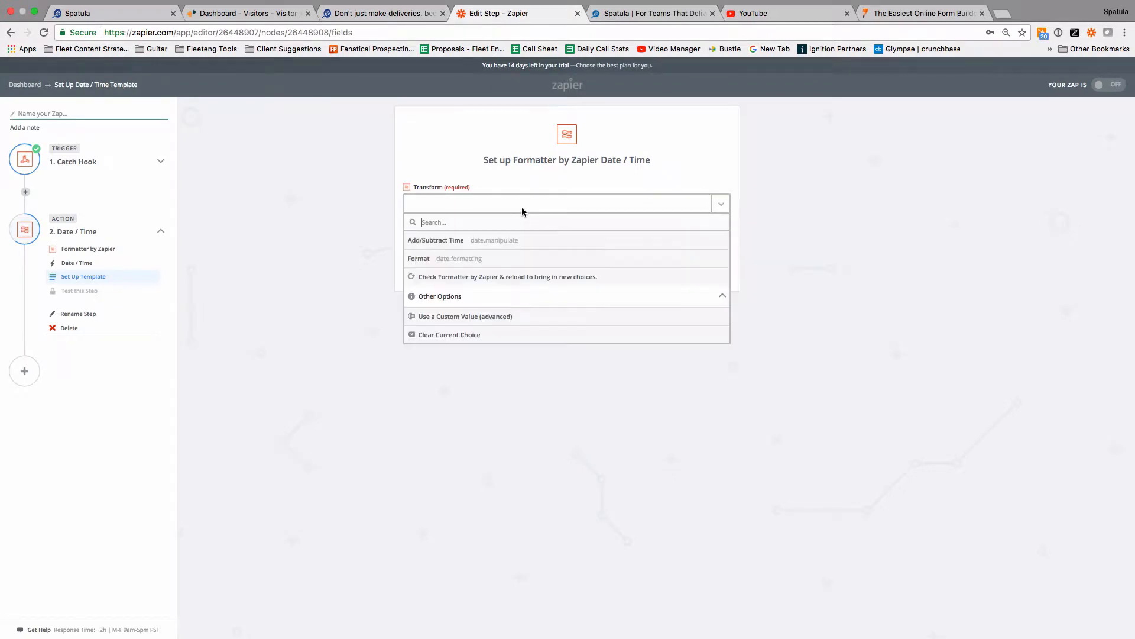
pyautogui.click(418, 259)
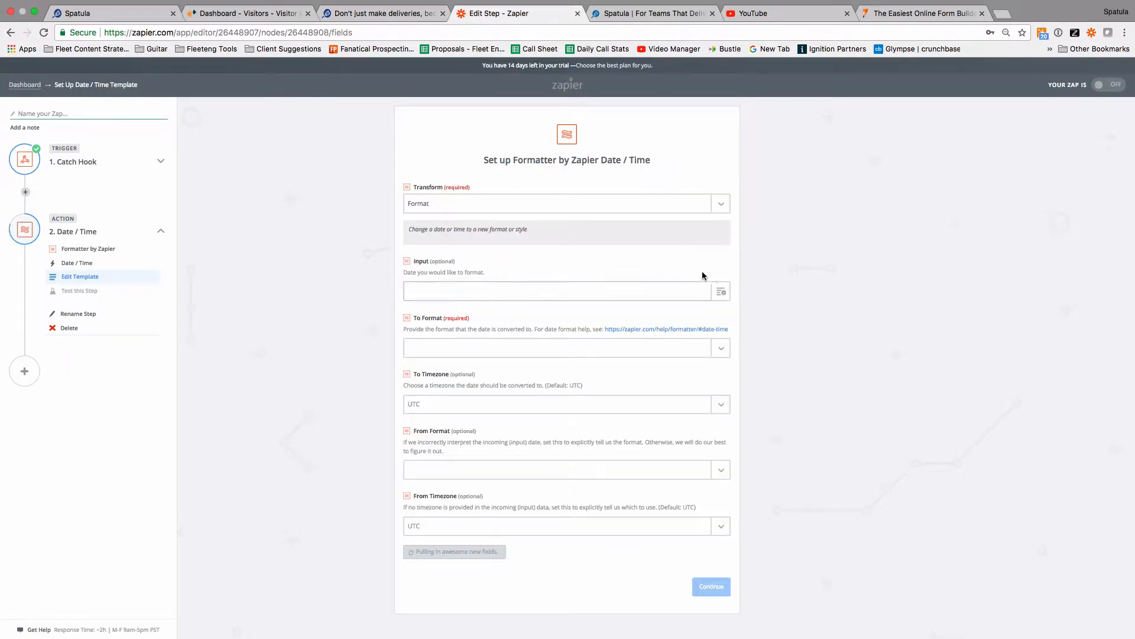
pyautogui.write('{{zap_meta_utc_iso}}')
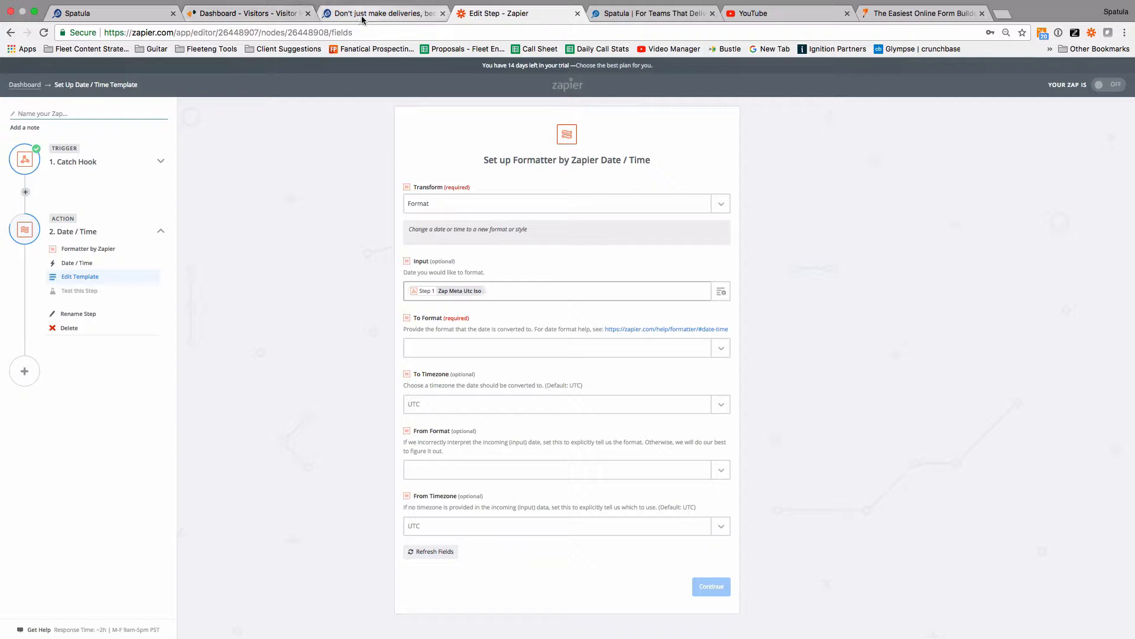
pyautogui.click(382, 13)
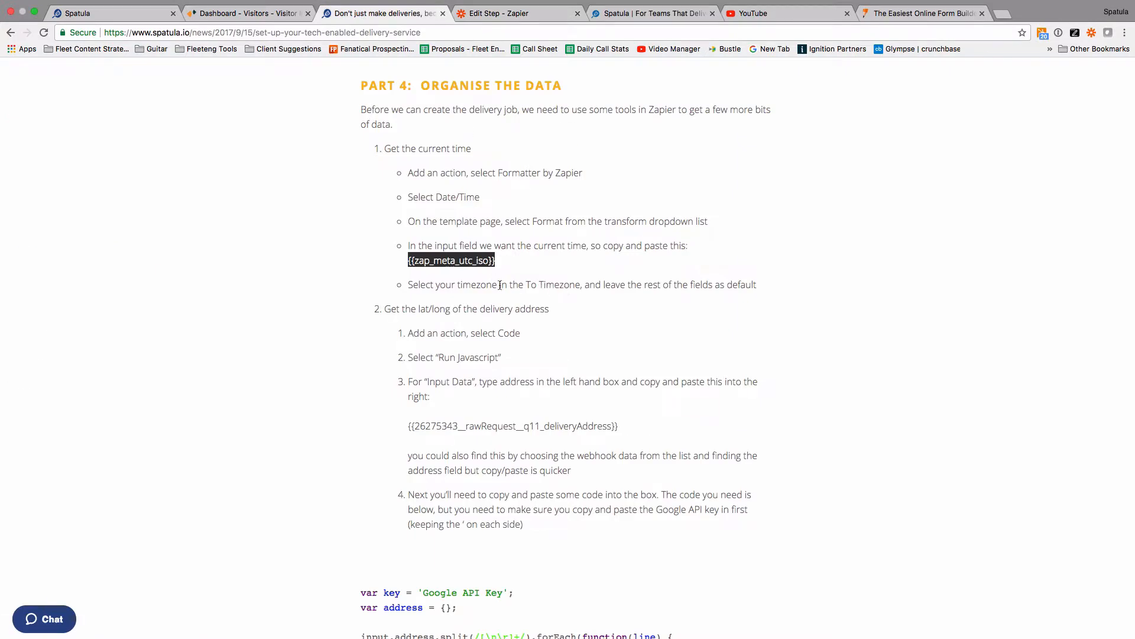
pyautogui.click(512, 13)
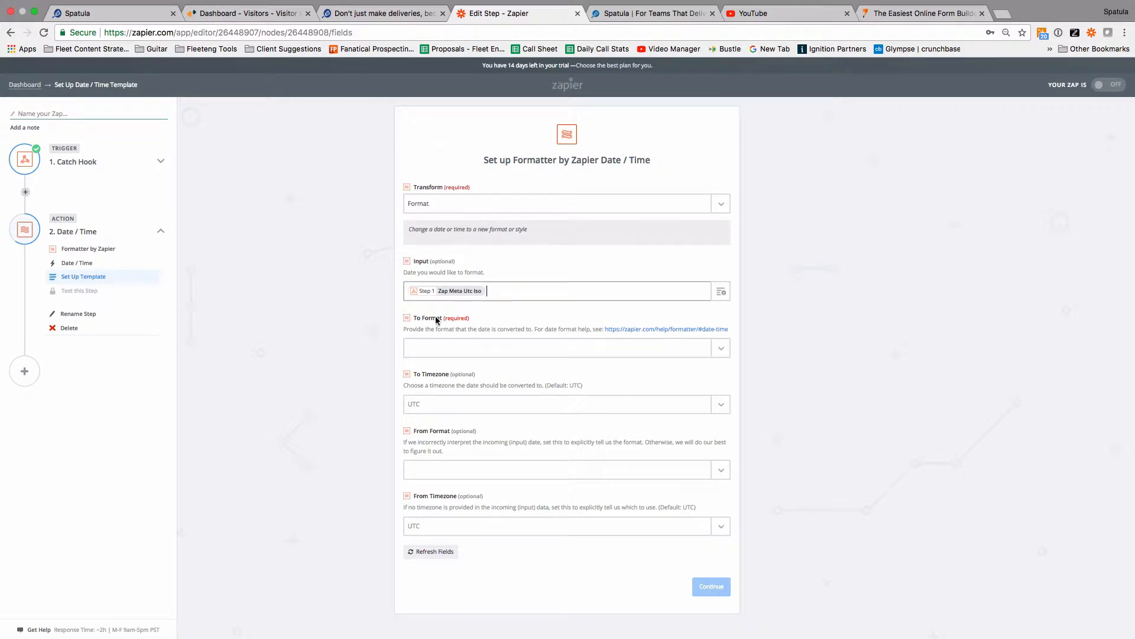
# Set the output to YYYY-MM-DD HH:mm:ss Z in the Australia/Perth timezone.
pyautogui.click(720, 348)
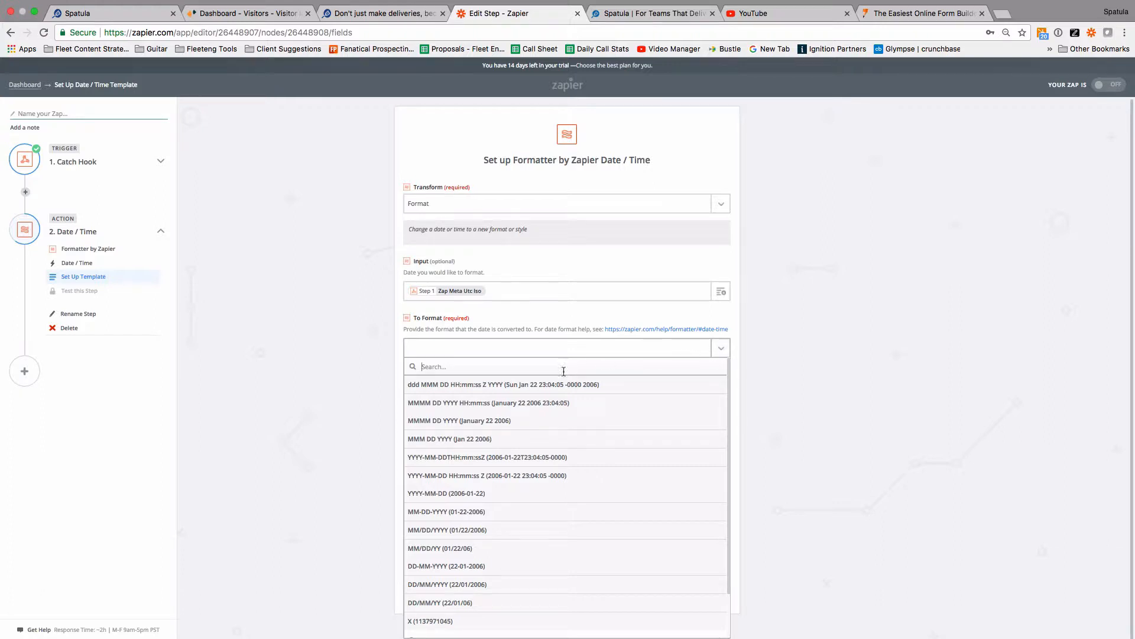
pyautogui.moveTo(512, 475)
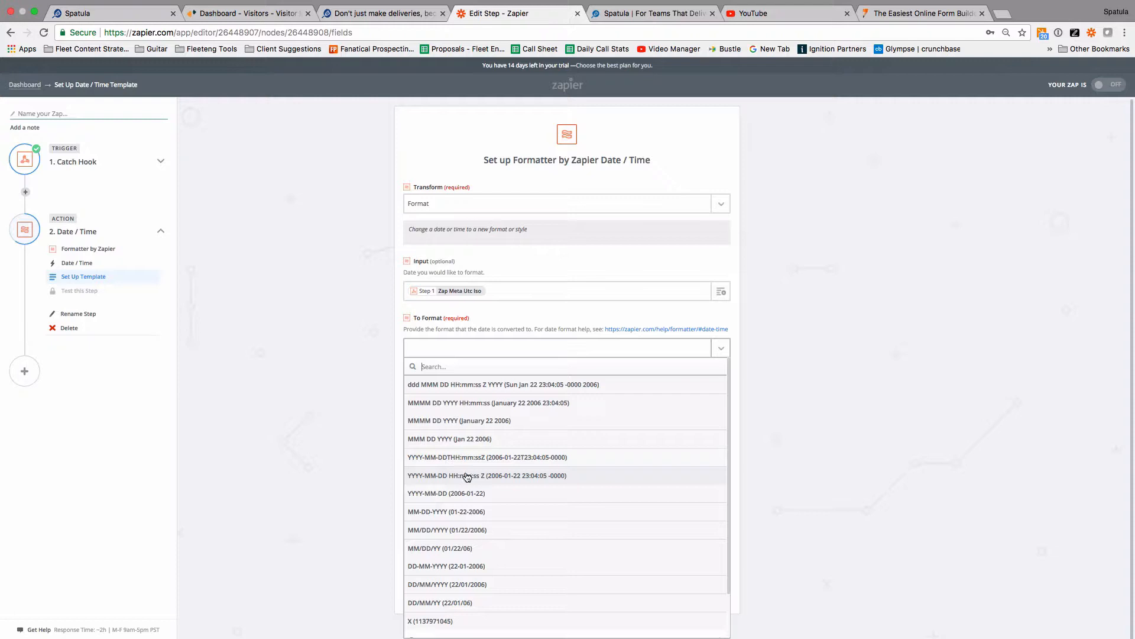
pyautogui.moveTo(508, 476)
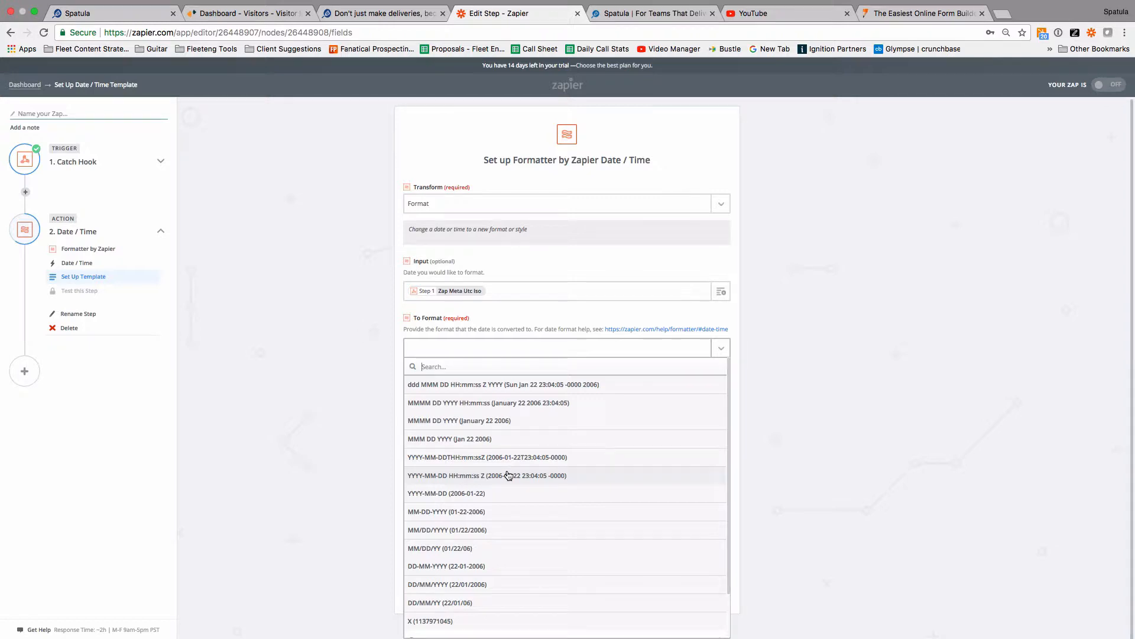
pyautogui.moveTo(451, 478)
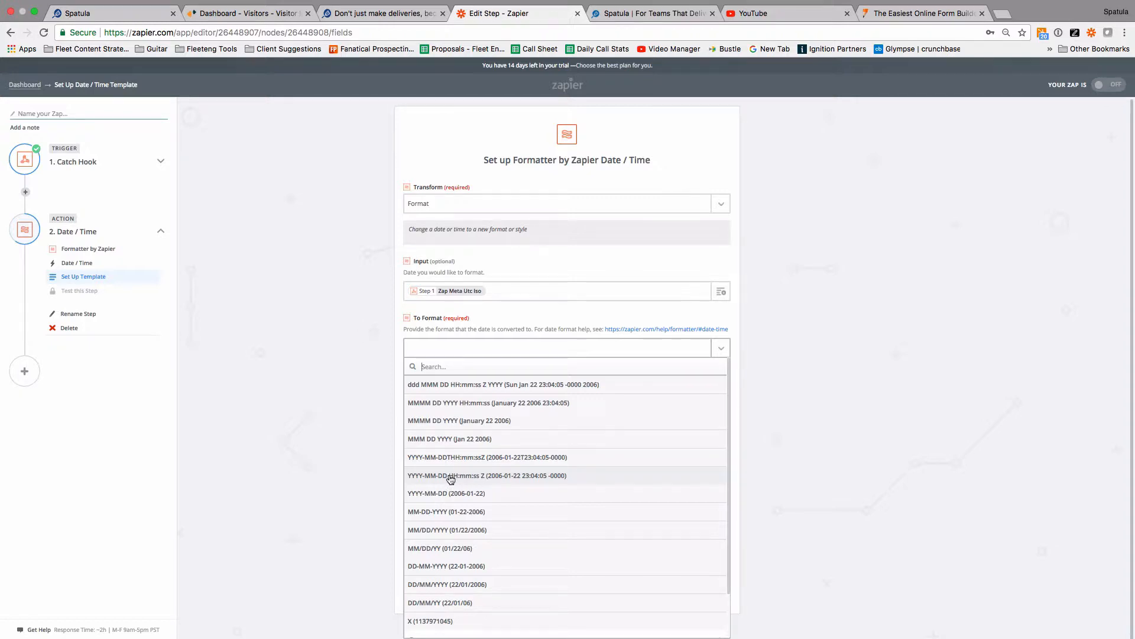
pyautogui.moveTo(434, 484)
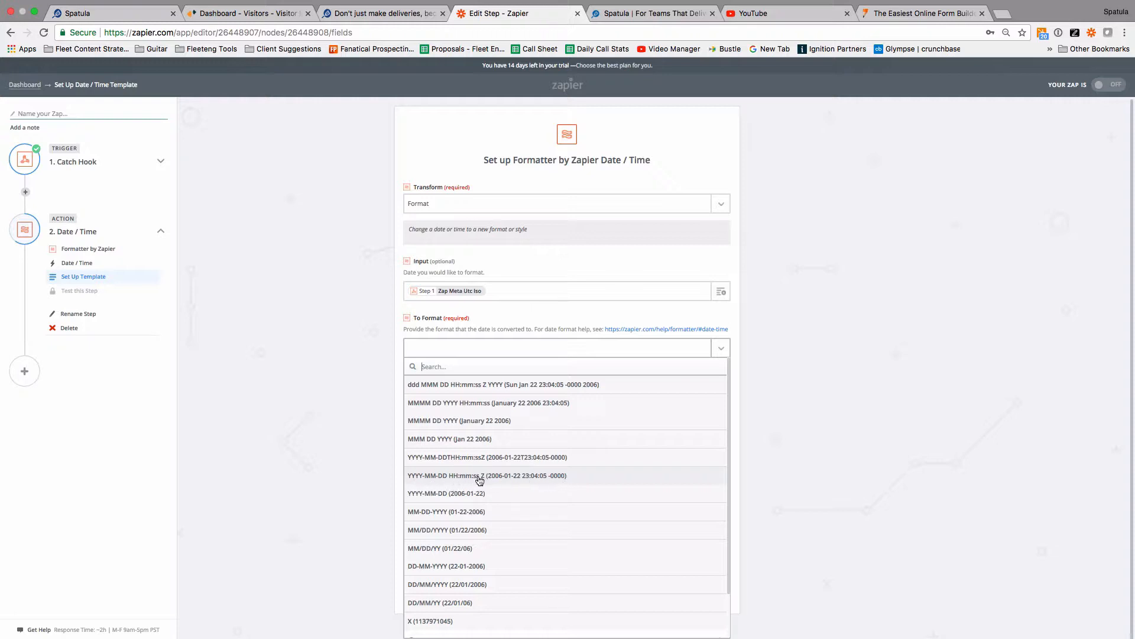
pyautogui.click(486, 475)
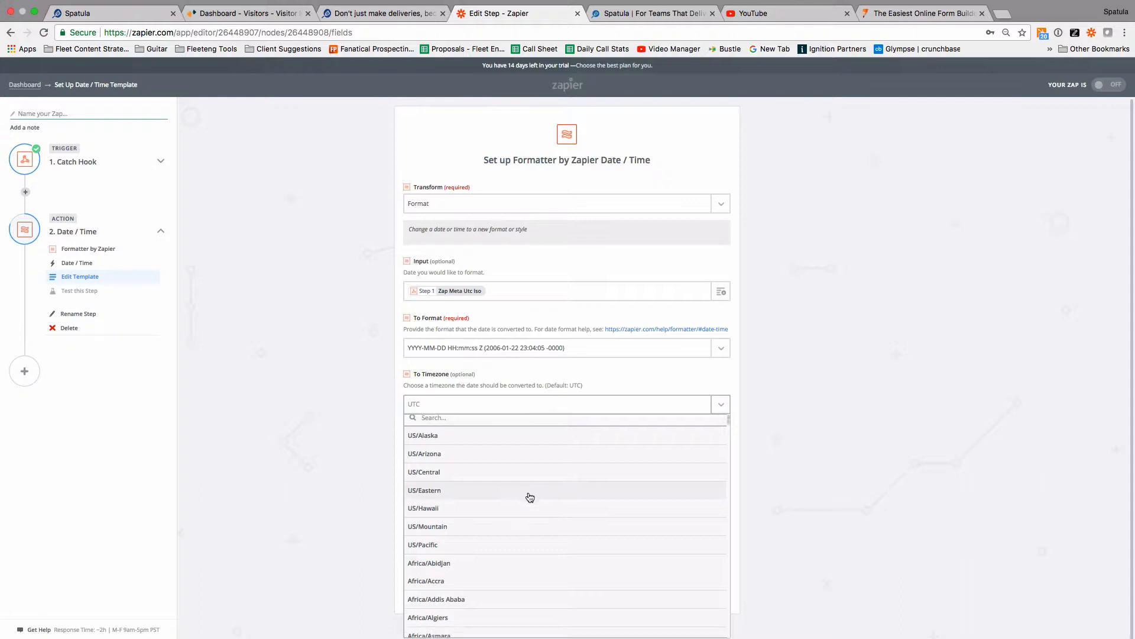
pyautogui.write('perth')
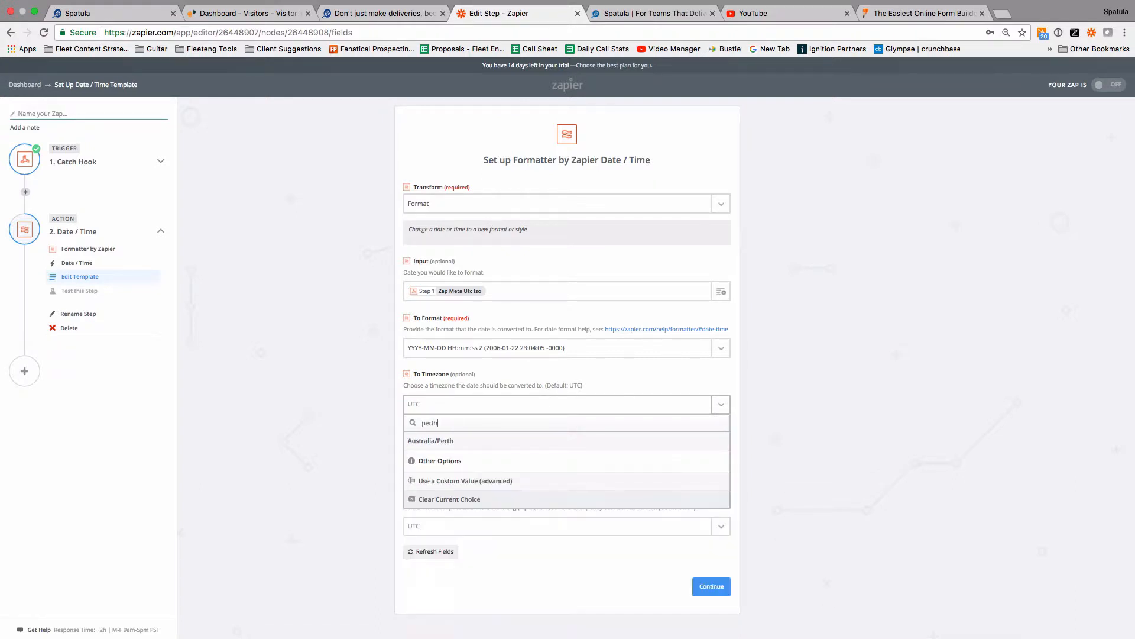
pyautogui.click(431, 440)
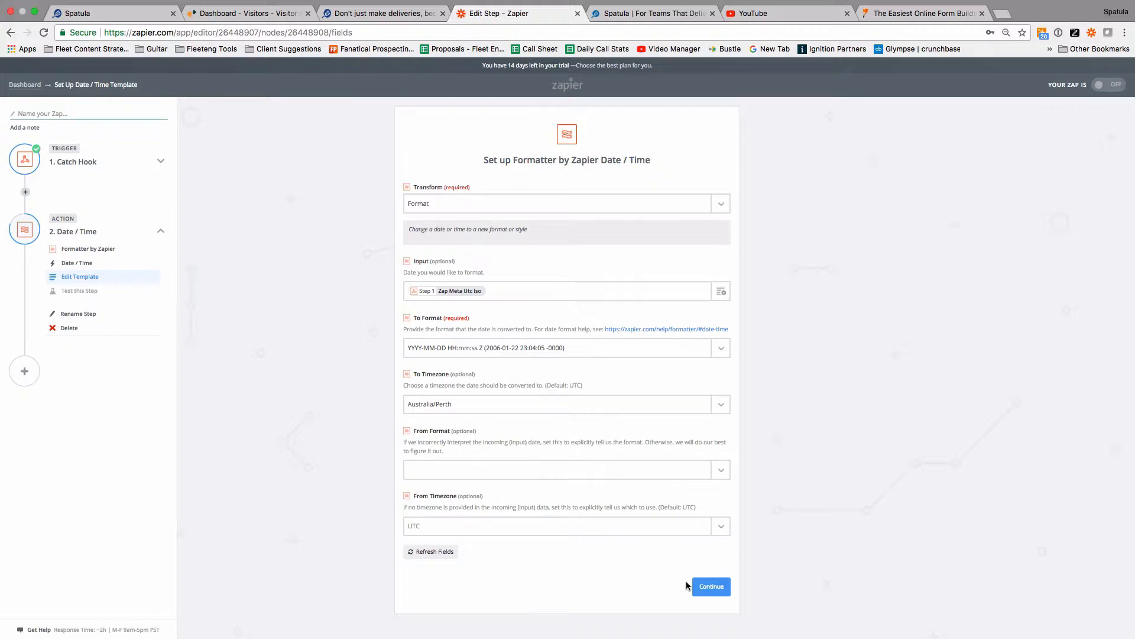
# Test the Date/Time step with the sample date and finish it, reaching the turn-on screen.
pyautogui.click(711, 586)
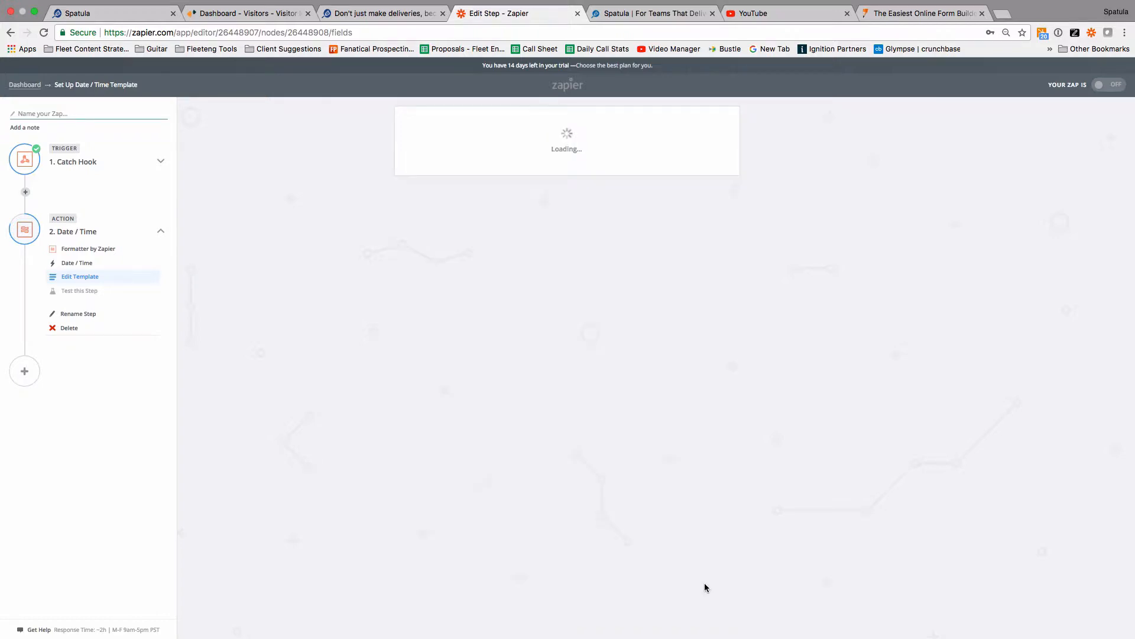
pyautogui.click(79, 291)
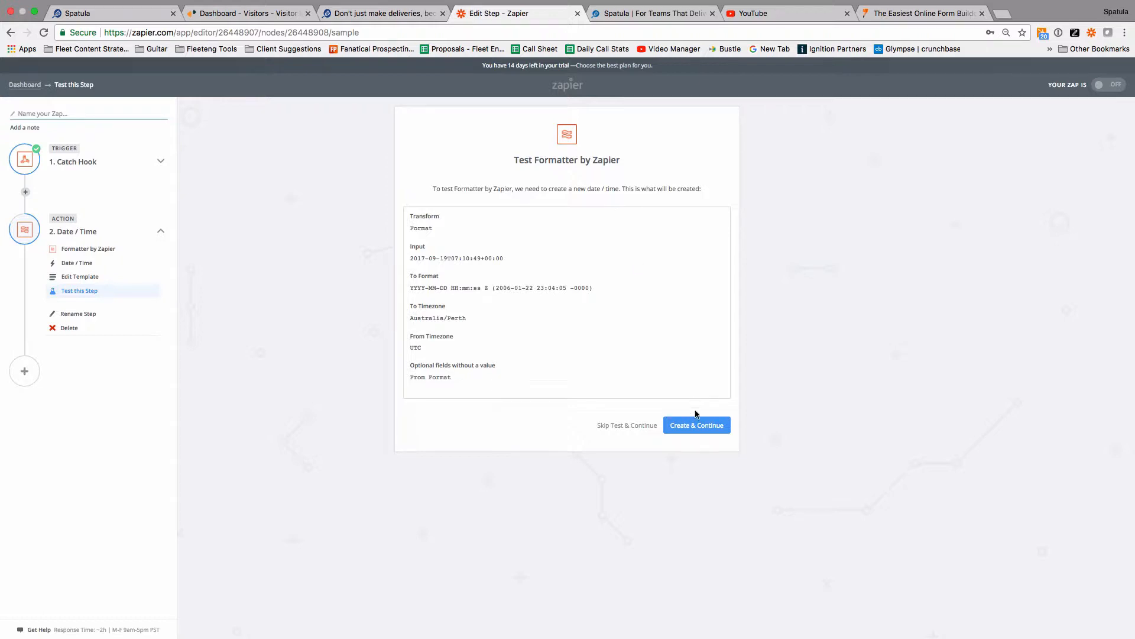
pyautogui.click(695, 425)
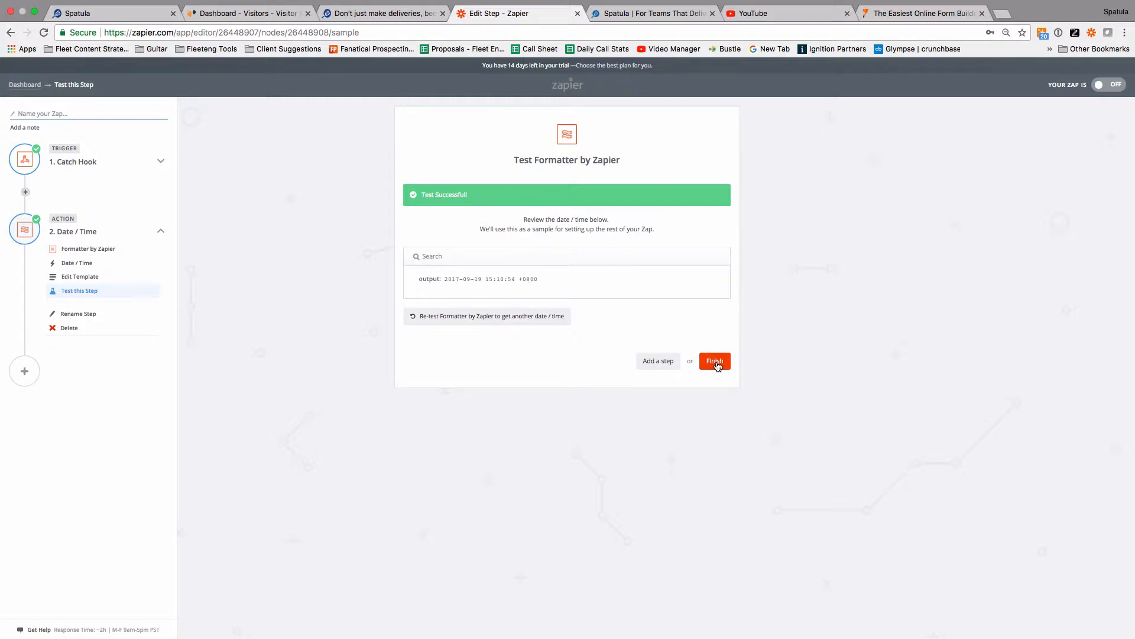
pyautogui.click(715, 361)
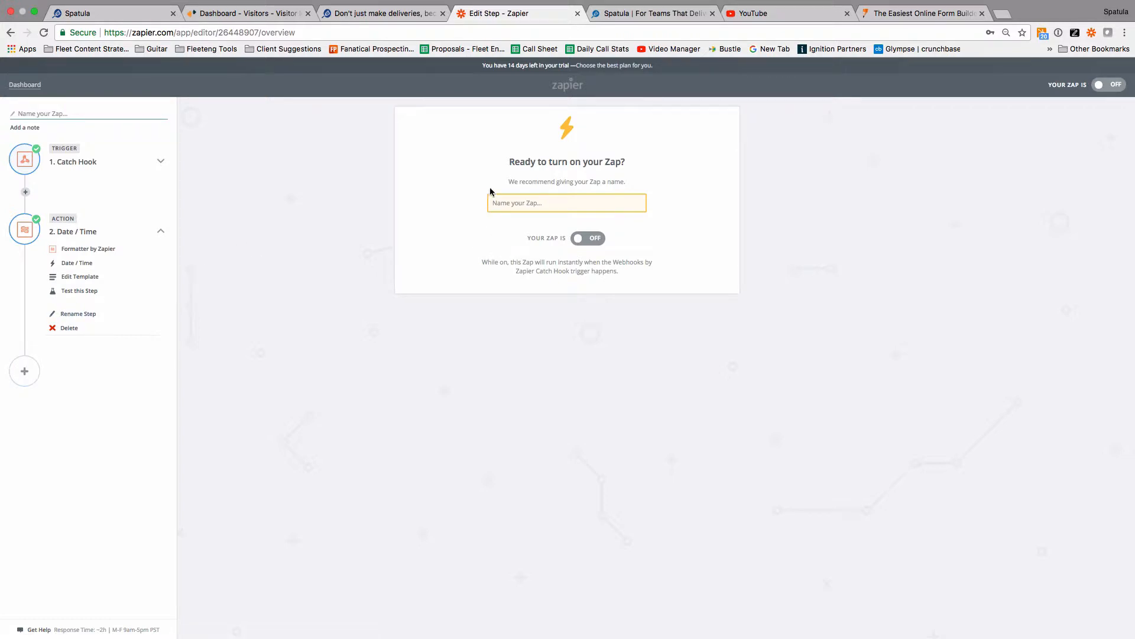
pyautogui.moveTo(24, 370)
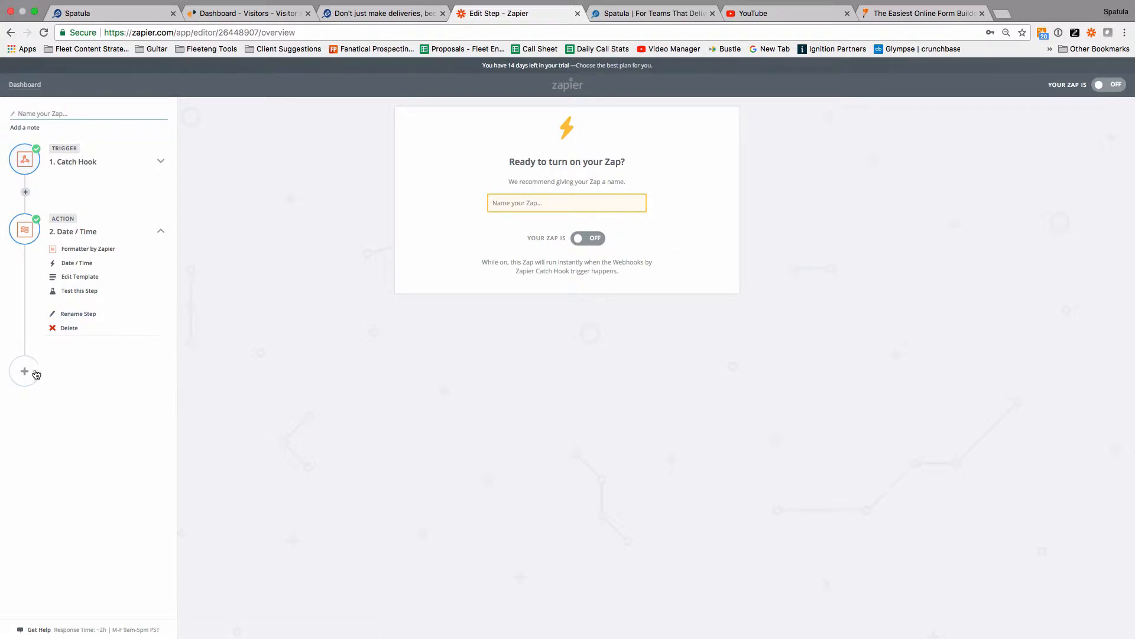
# Start a new action step and bring up the article's Part 4 lat/long instructions.
pyautogui.click(25, 355)
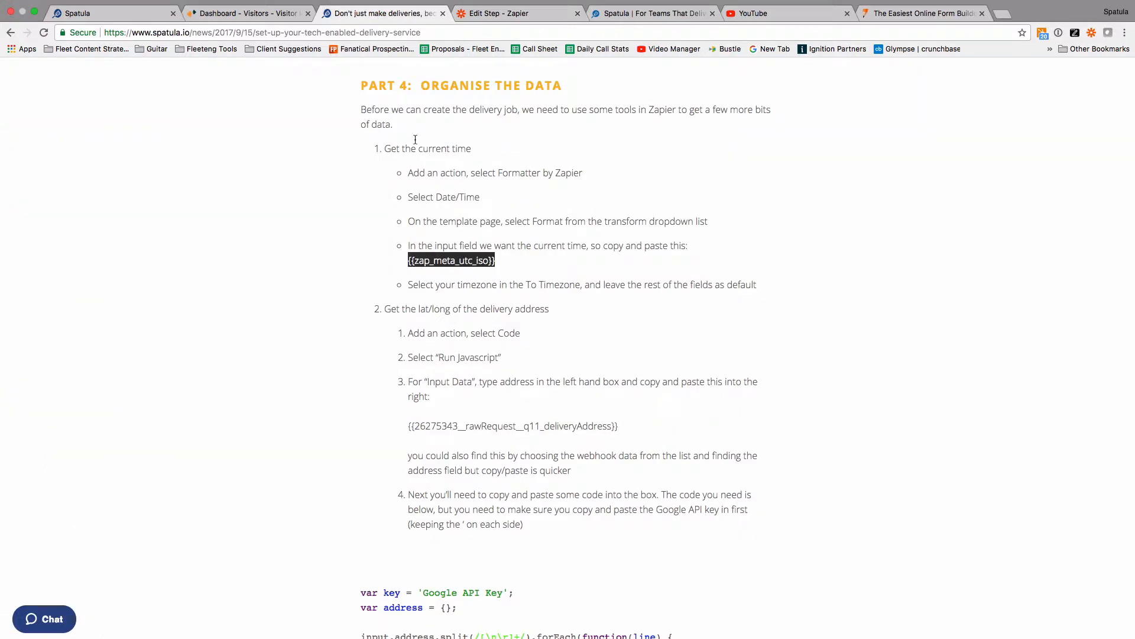
pyautogui.scroll(-3)
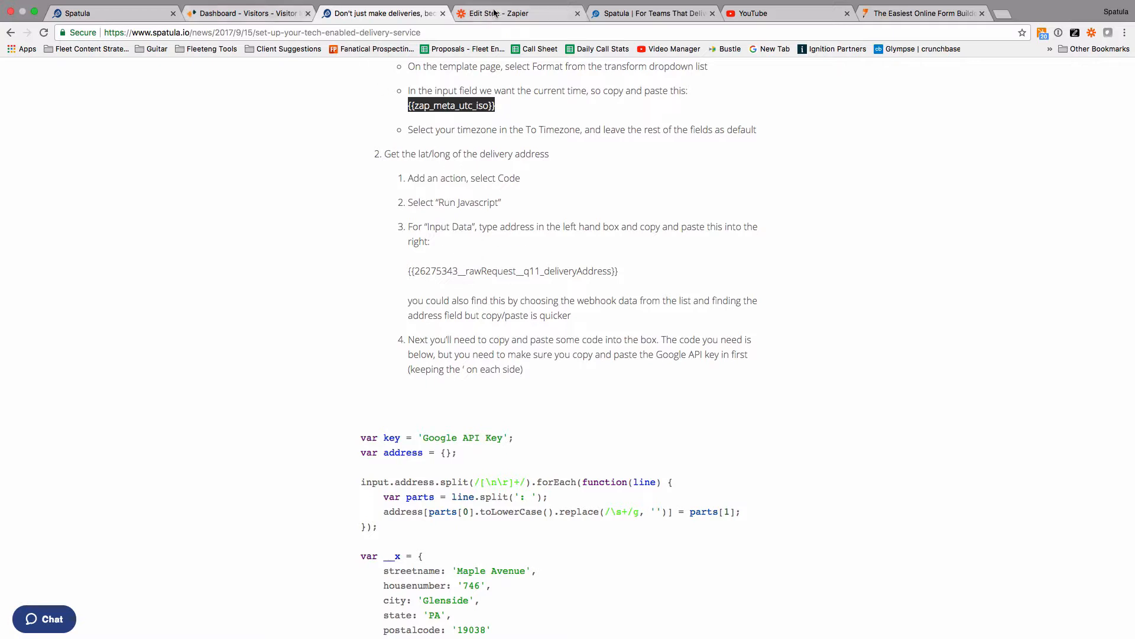
# Add a Code by Zapier step set to Run Javascript and reach its setup form.
pyautogui.click(503, 13)
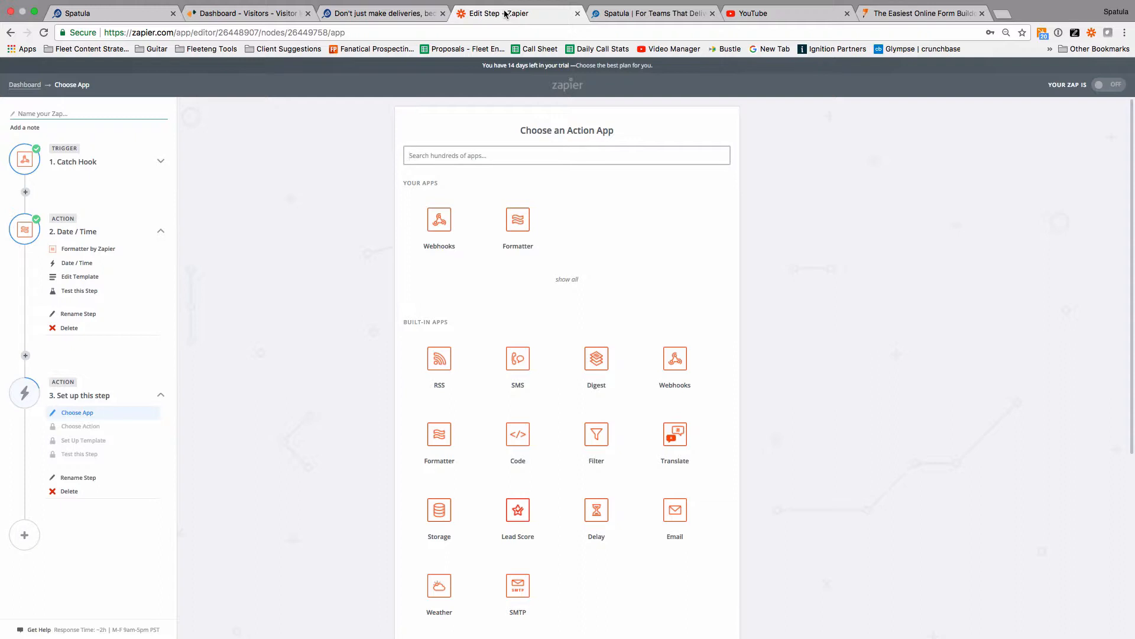
pyautogui.moveTo(518, 224)
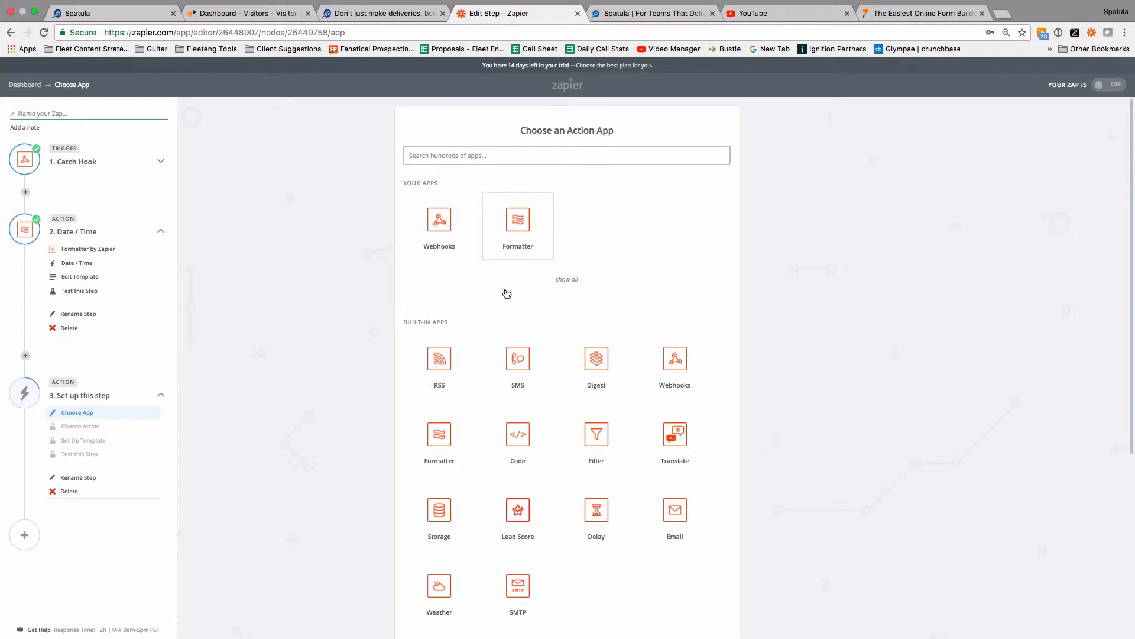
pyautogui.moveTo(525, 172)
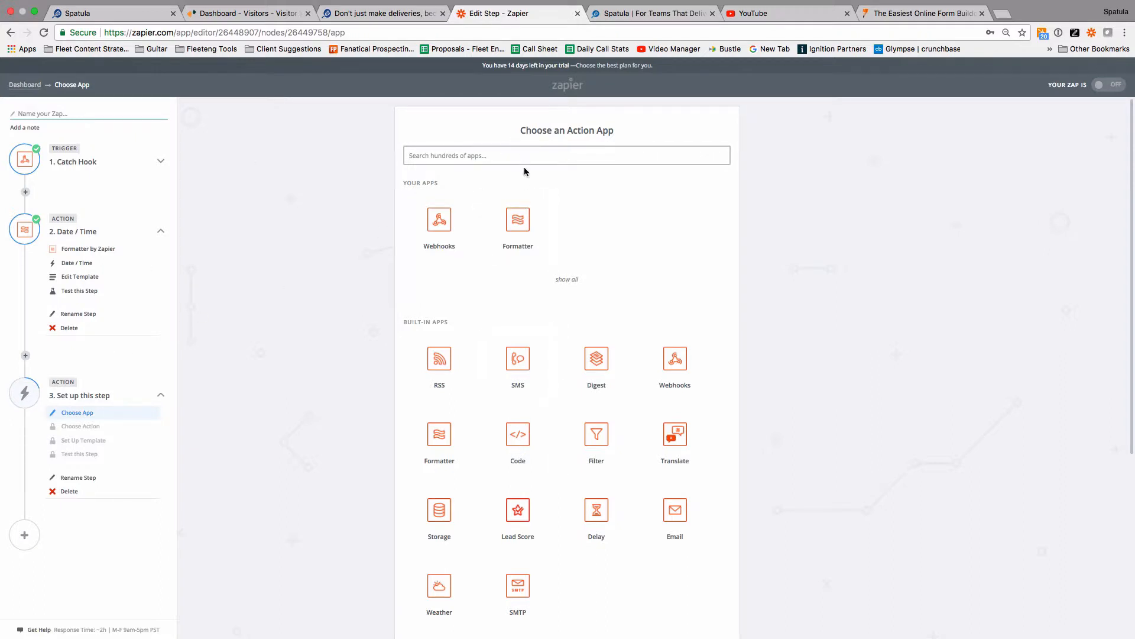
pyautogui.write('code')
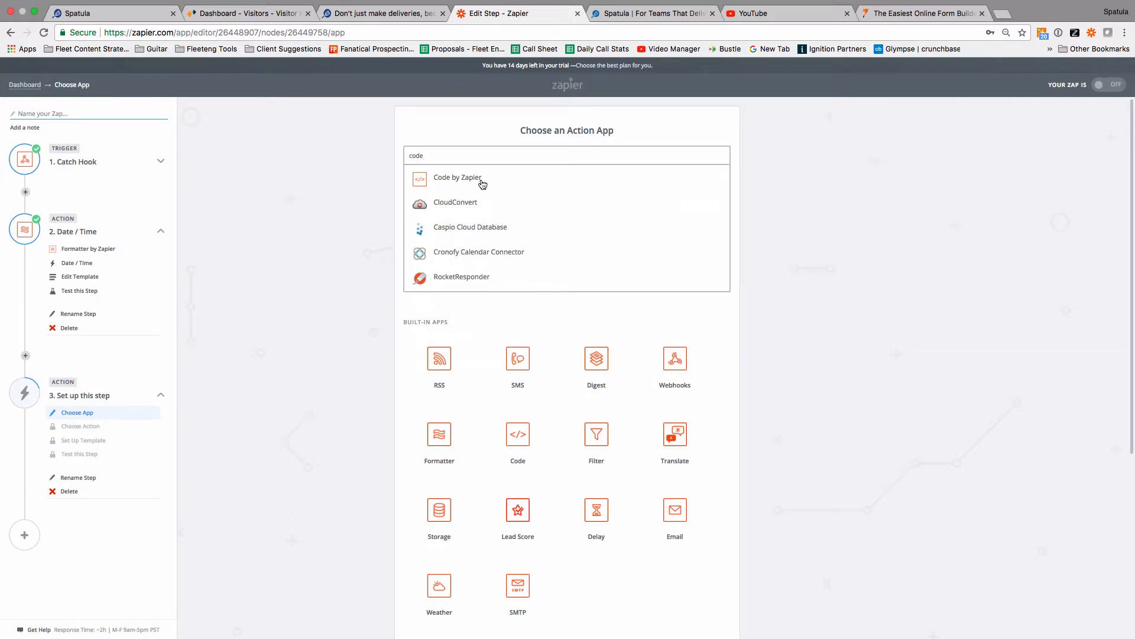
pyautogui.click(456, 177)
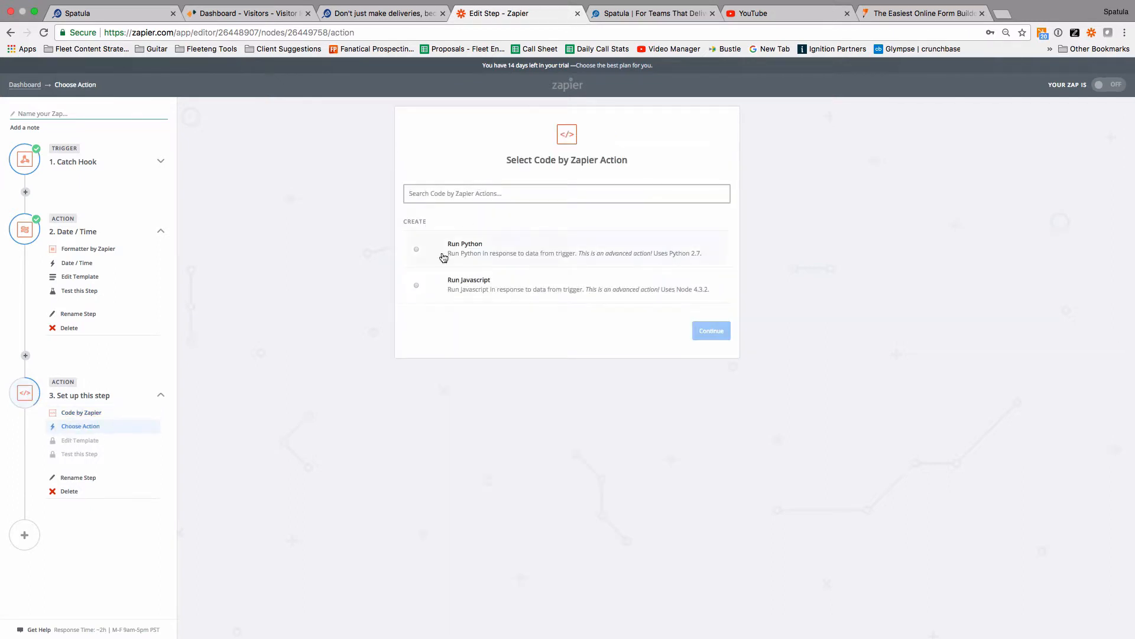
pyautogui.click(710, 330)
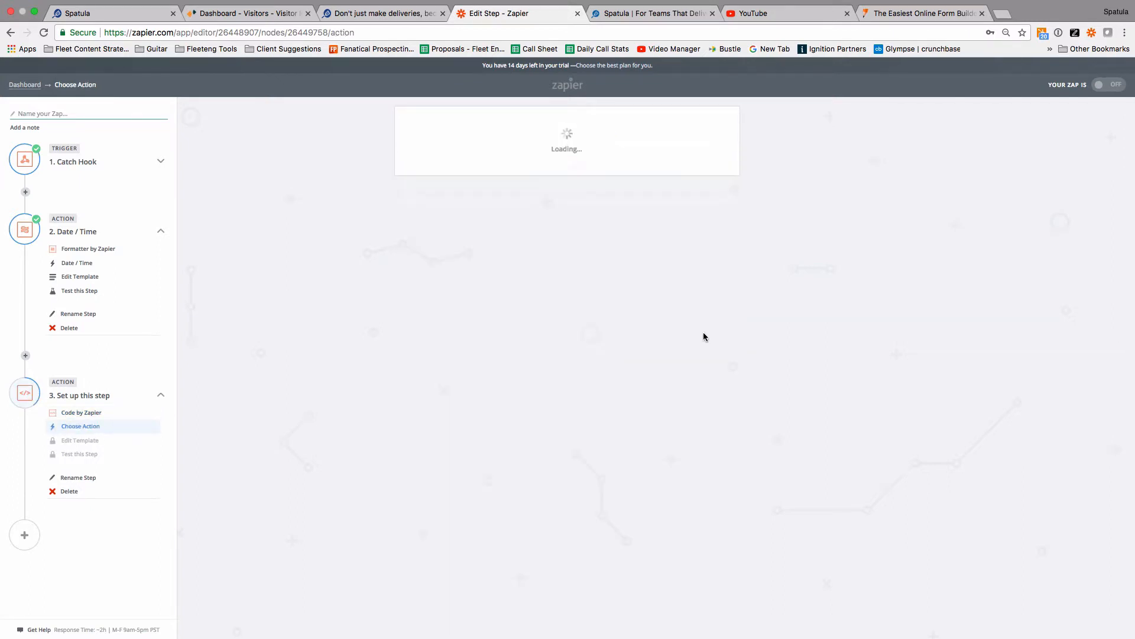
pyautogui.click(80, 426)
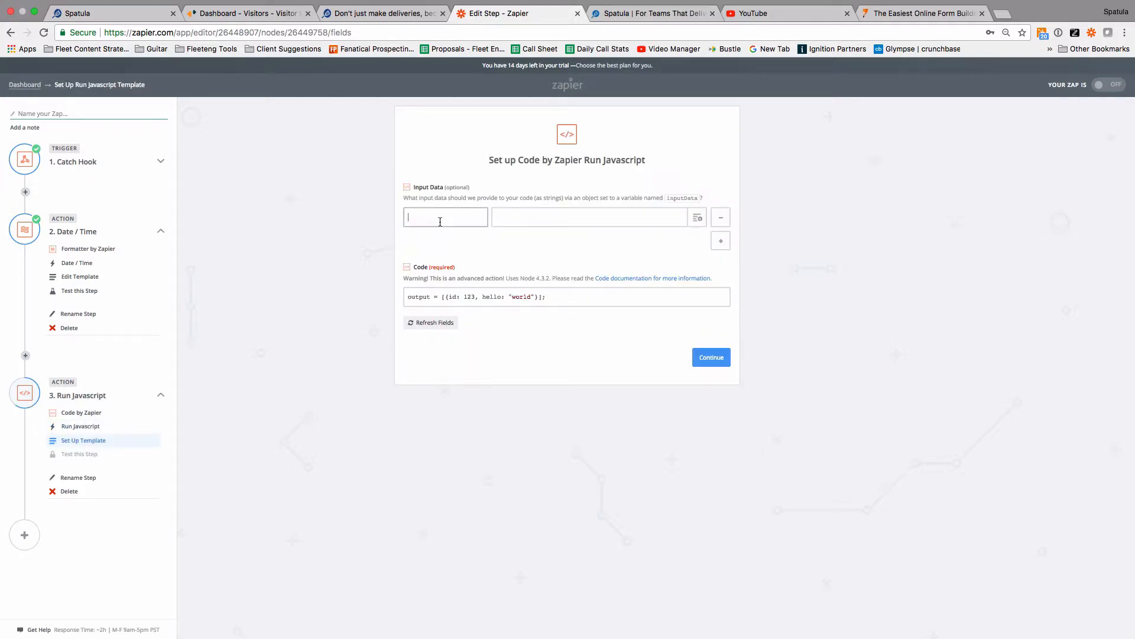
# Add an 'address' input mapped to Step 1's Q11 Delivery Address and clear the default code.
pyautogui.write('address')
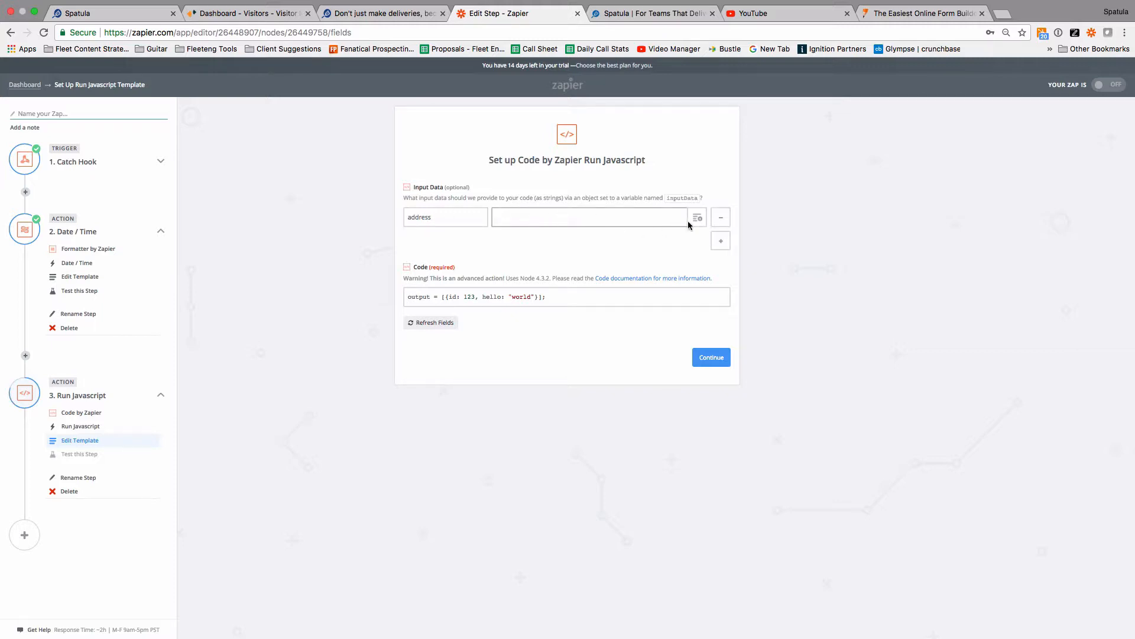
pyautogui.click(697, 216)
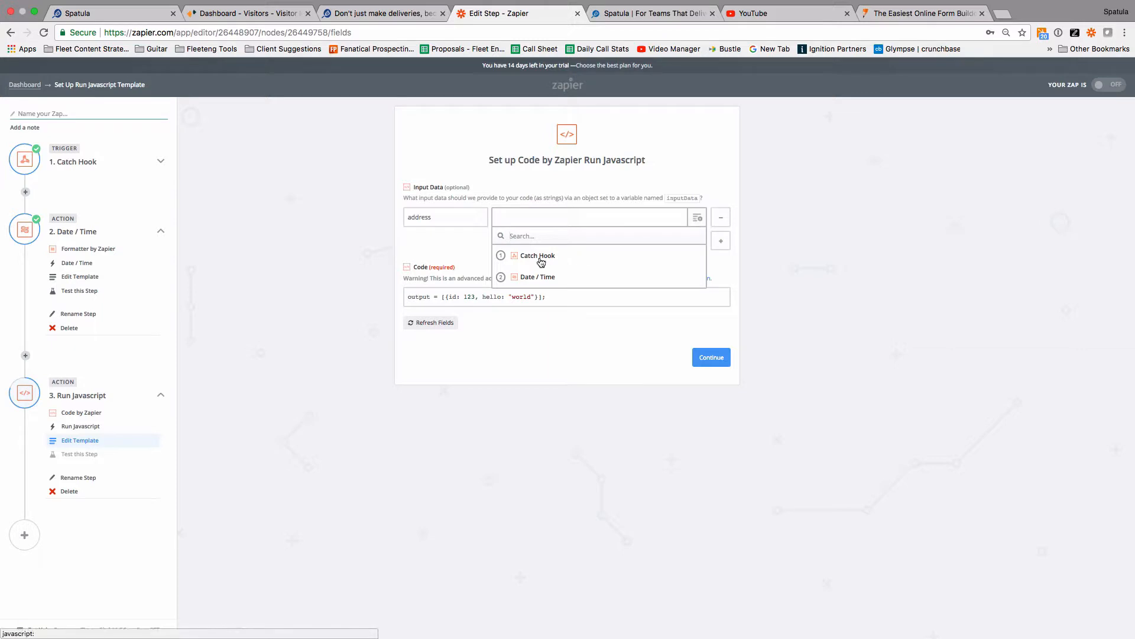
pyautogui.click(535, 256)
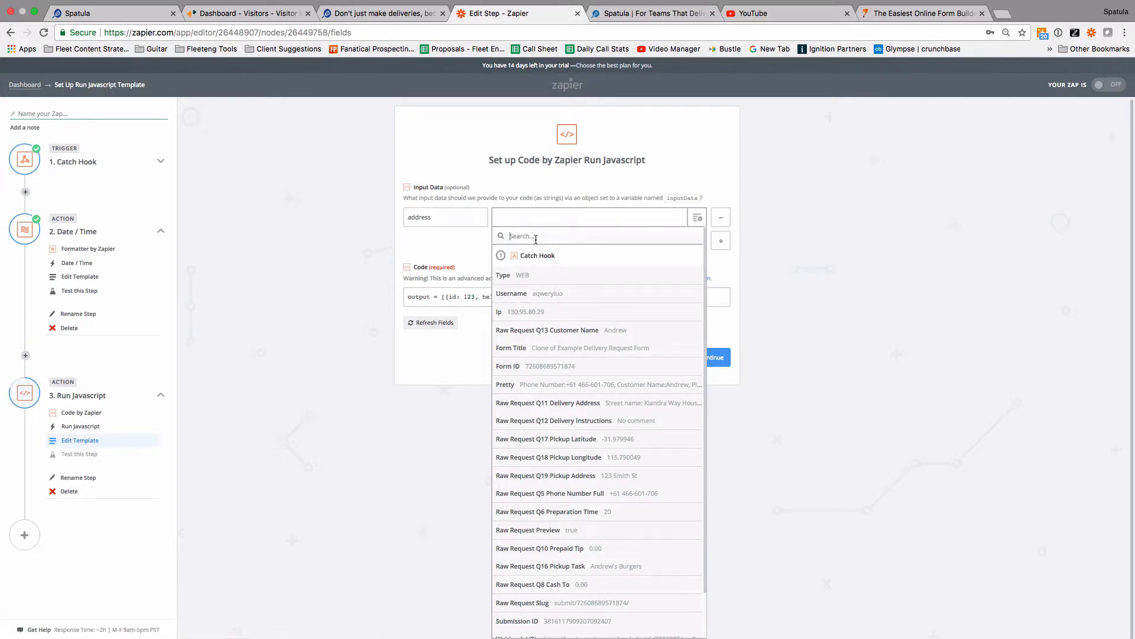
pyautogui.write('add')
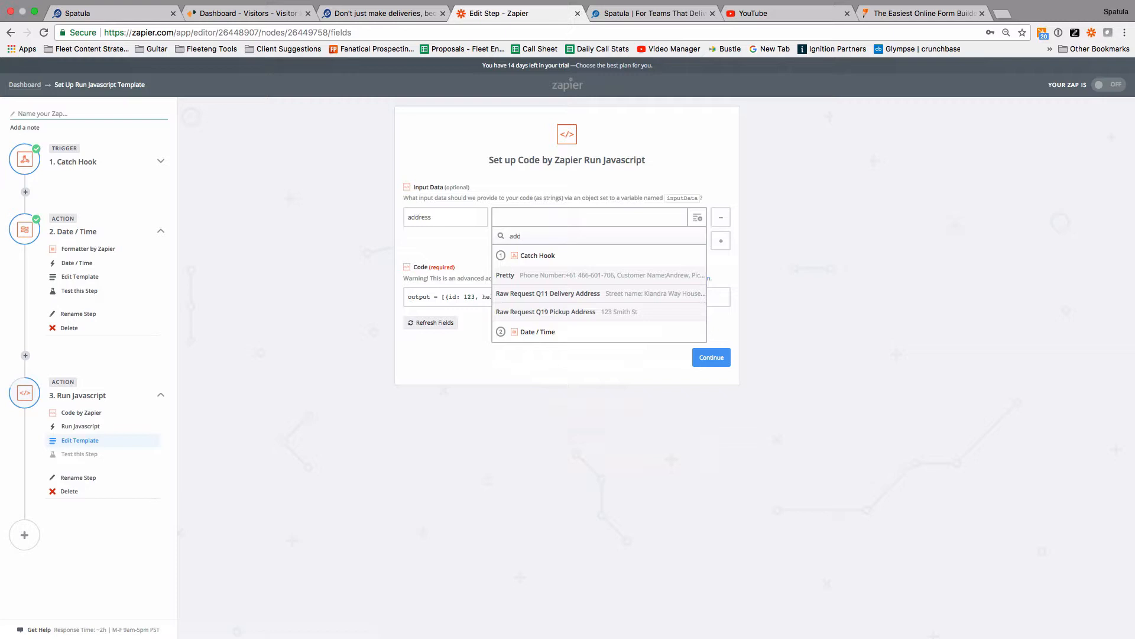
pyautogui.moveTo(621, 298)
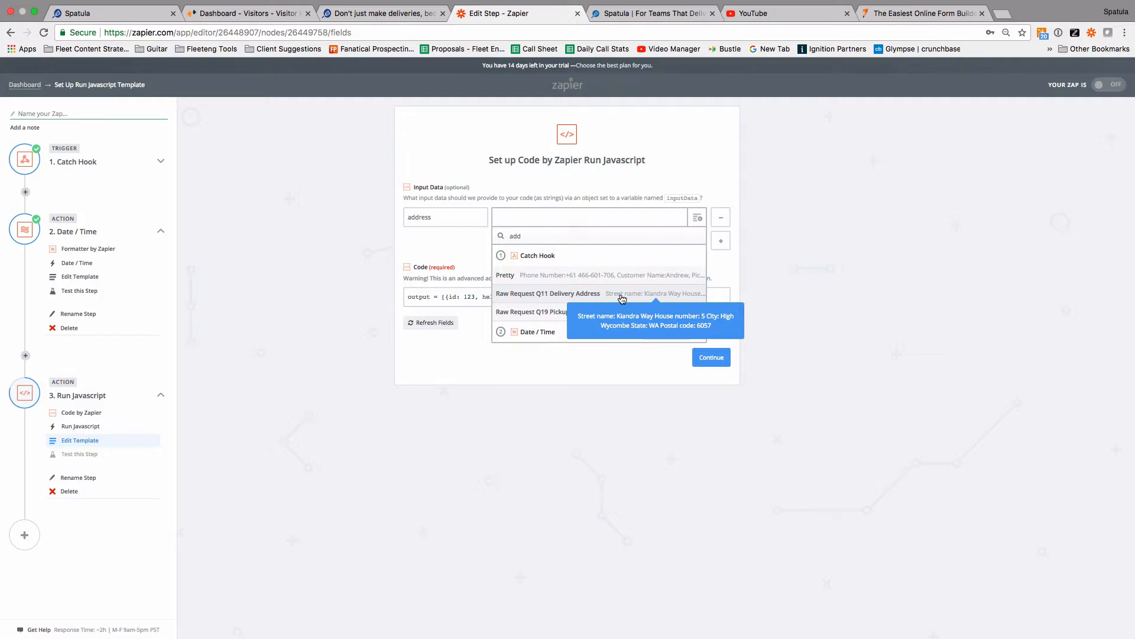
pyautogui.click(548, 293)
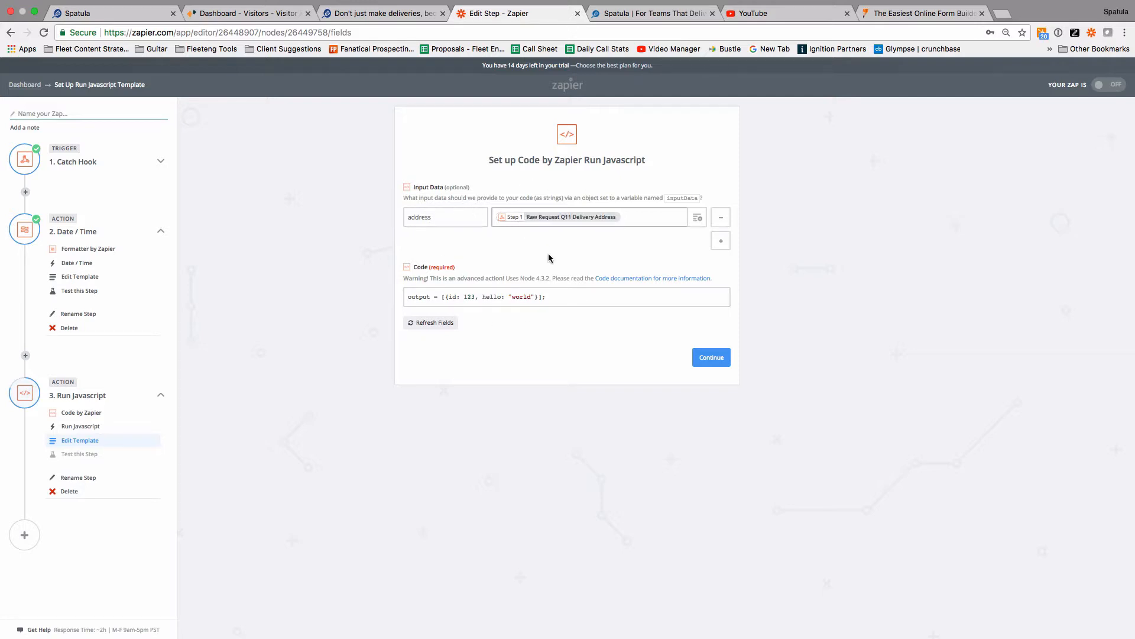
pyautogui.click(508, 296)
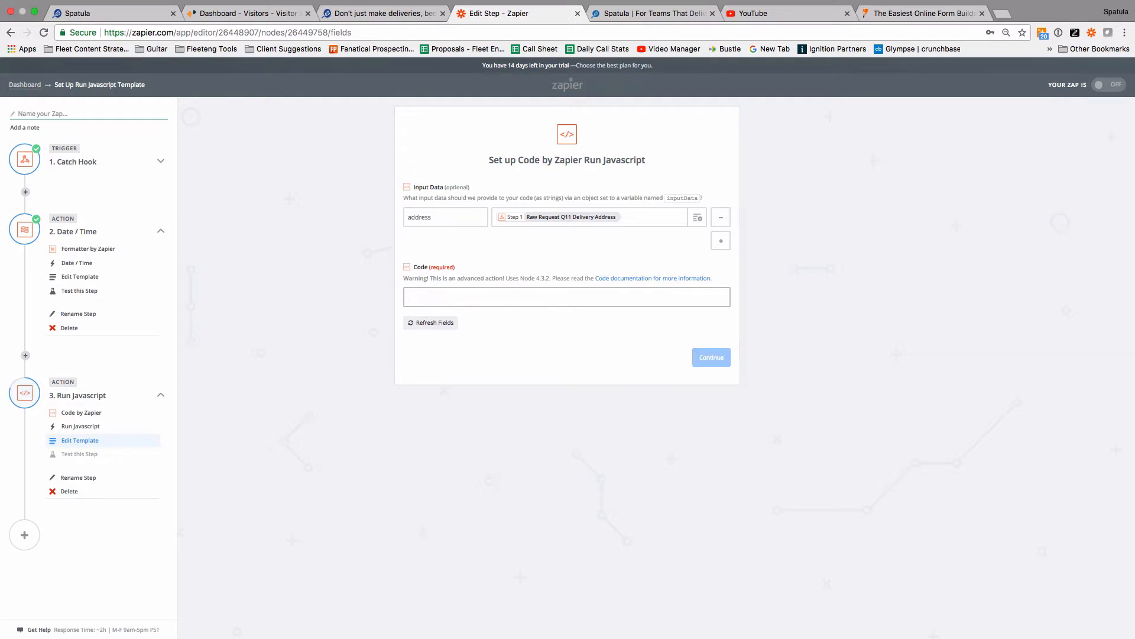
# Copy the article's full geocoding JavaScript block and return to the empty code box.
pyautogui.click(382, 13)
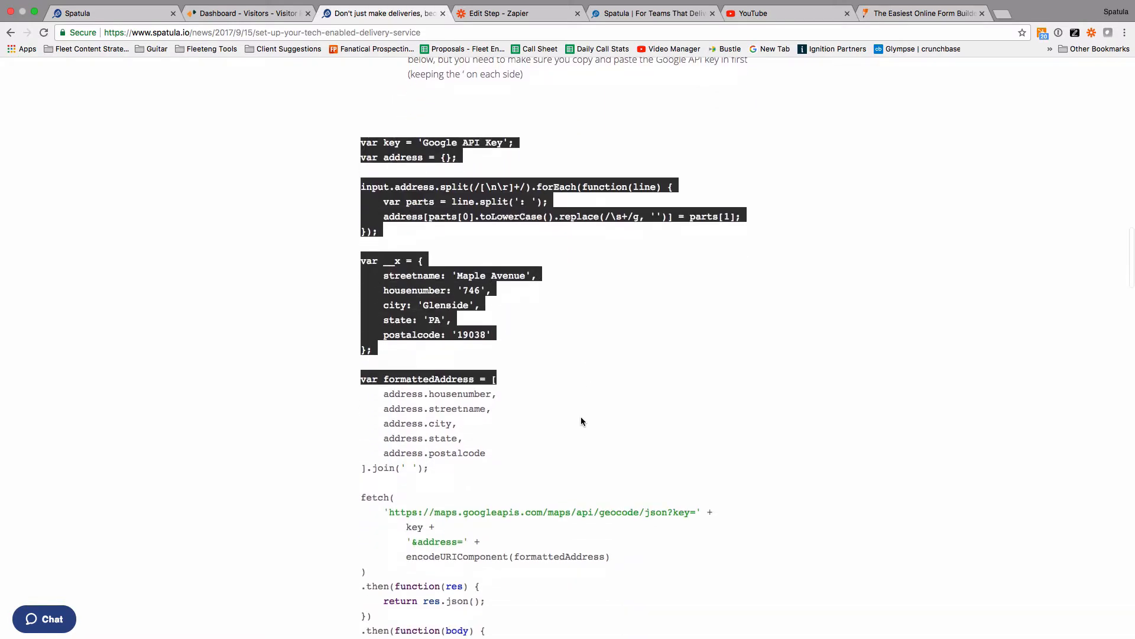
pyautogui.scroll(-3)
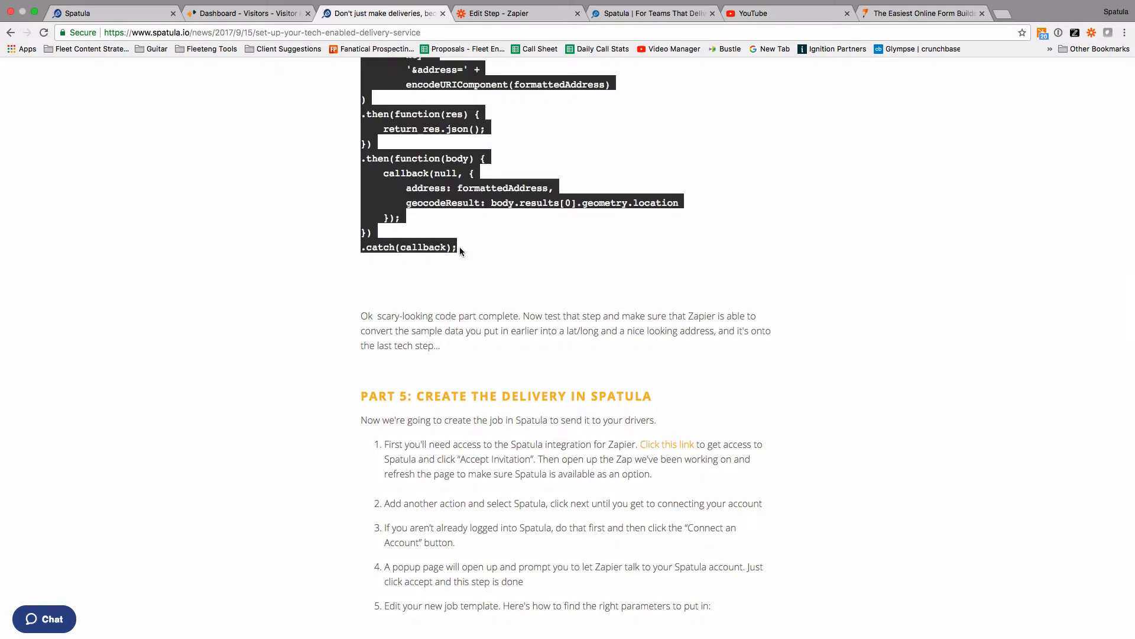
pyautogui.rightClick(460, 250)
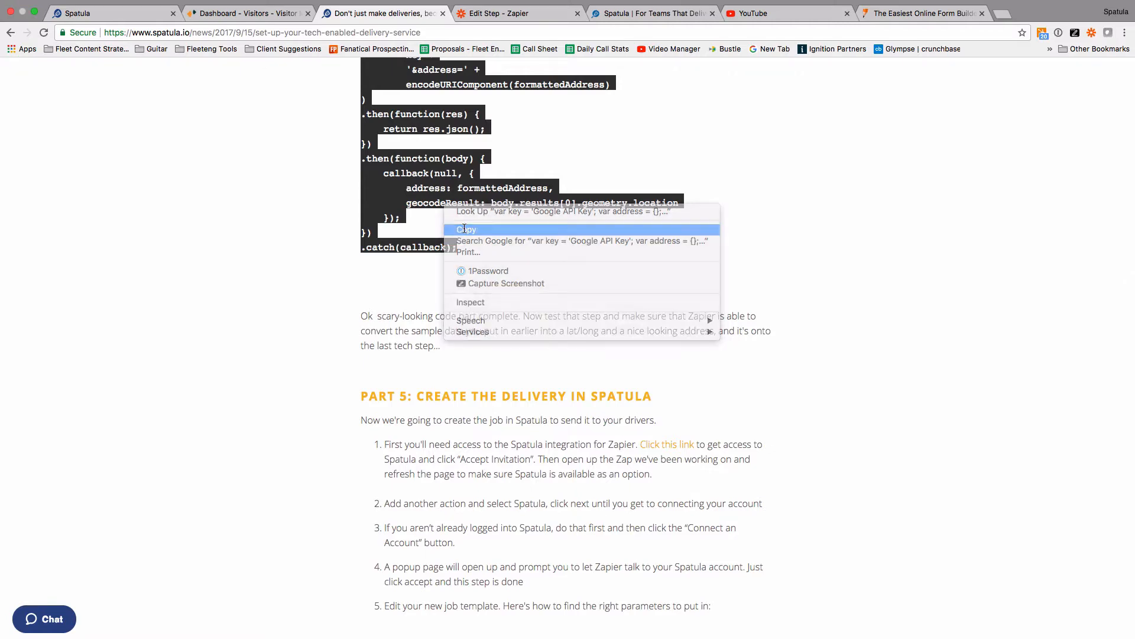
pyautogui.click(518, 13)
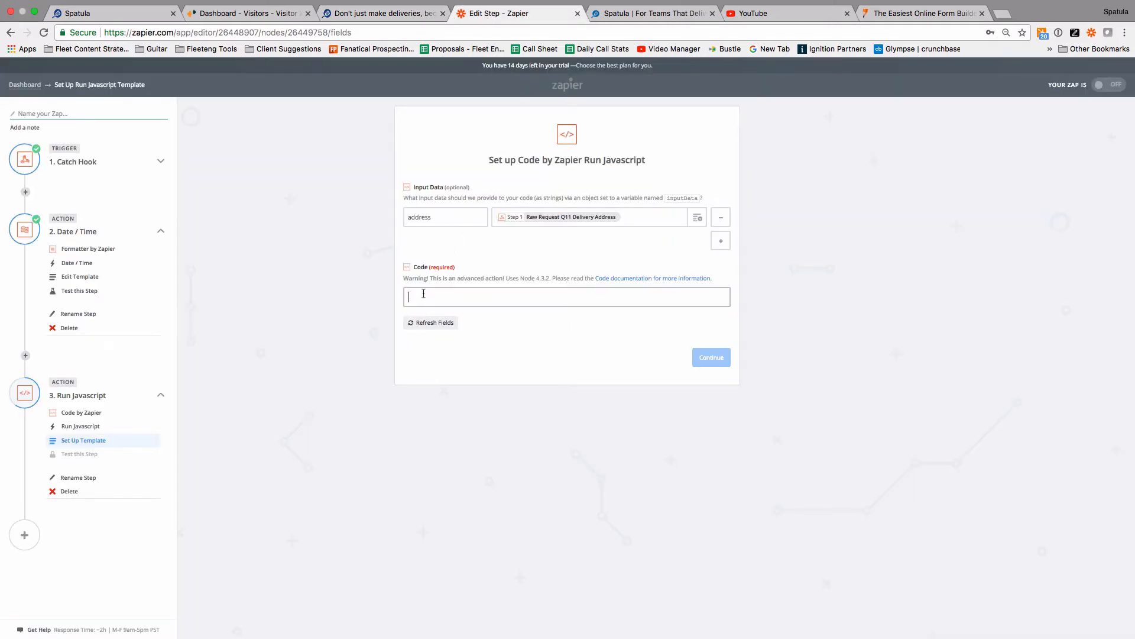
# Paste the geocoding script into the Code field and select its 'Google API Key' placeholder.
pyautogui.rightClick(424, 293)
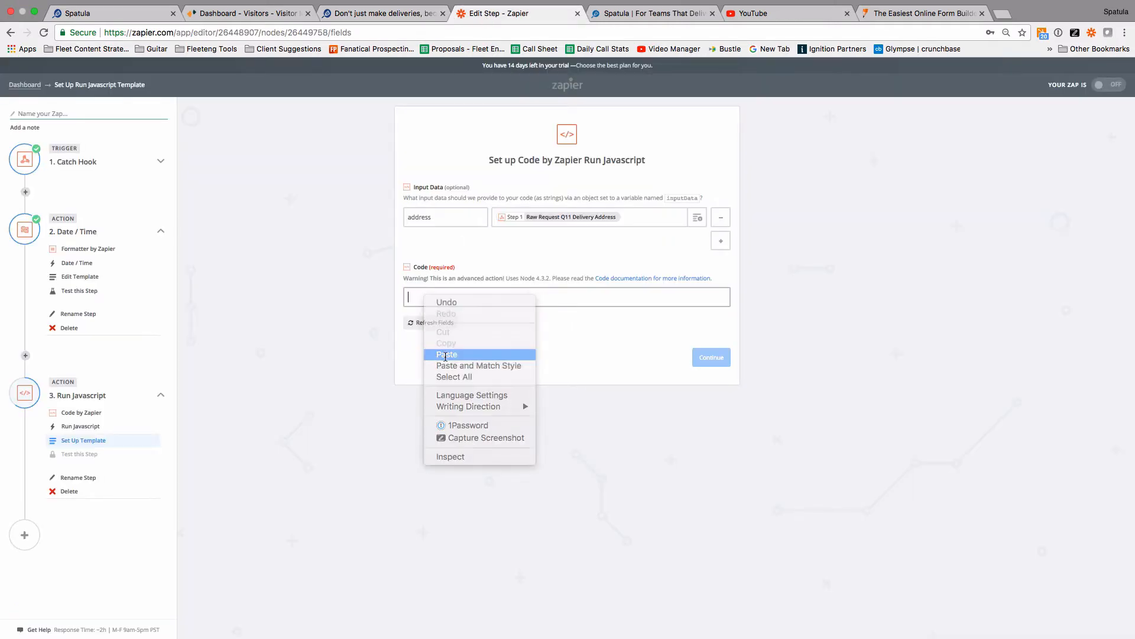
pyautogui.click(446, 353)
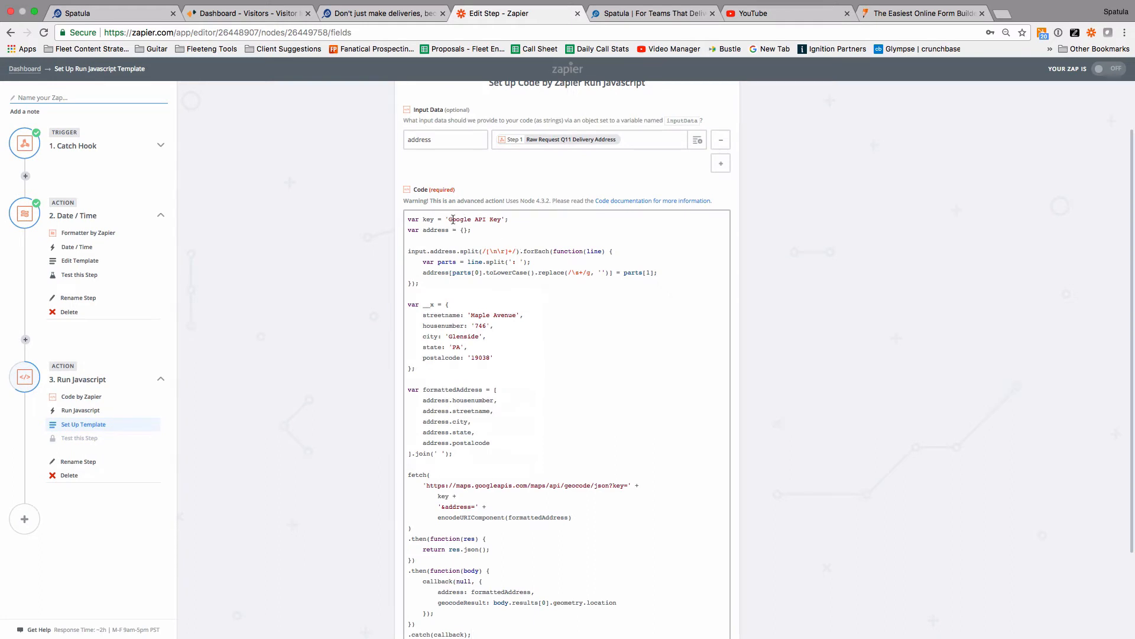
pyautogui.doubleClick(472, 220)
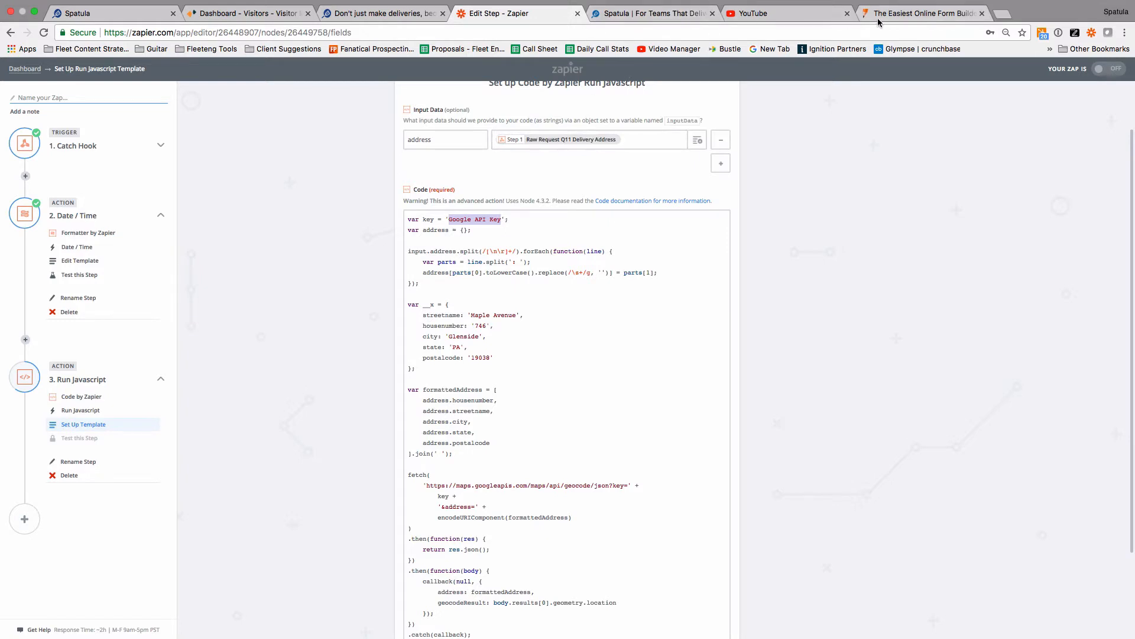
# Copy the Google Maps API key from the JotForm Delivery Address widget settings.
pyautogui.click(924, 13)
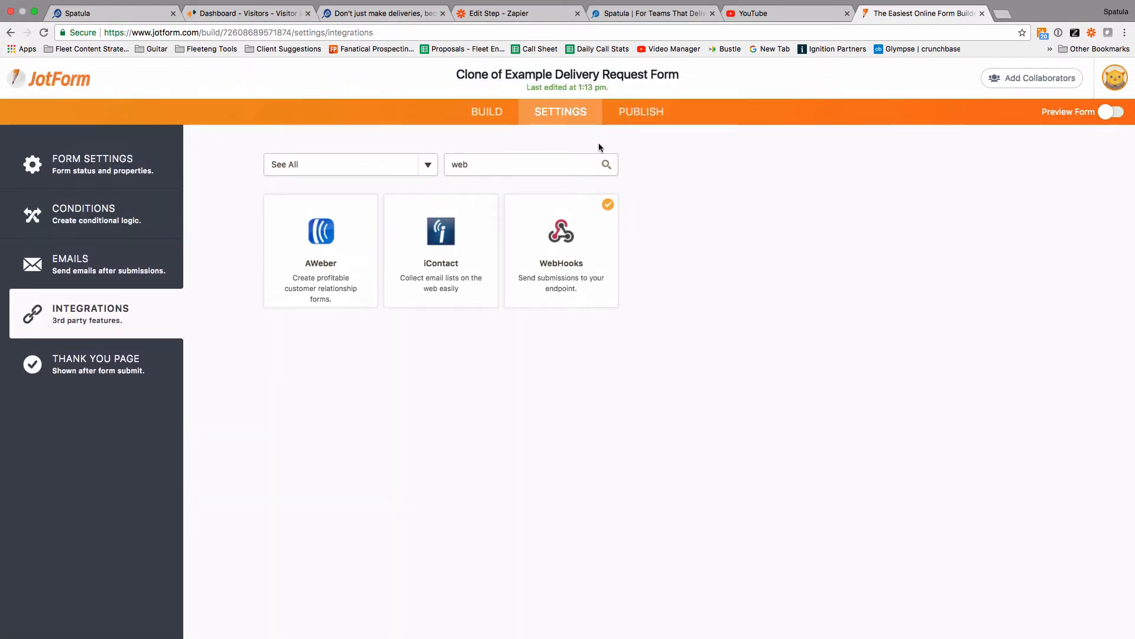
pyautogui.click(486, 112)
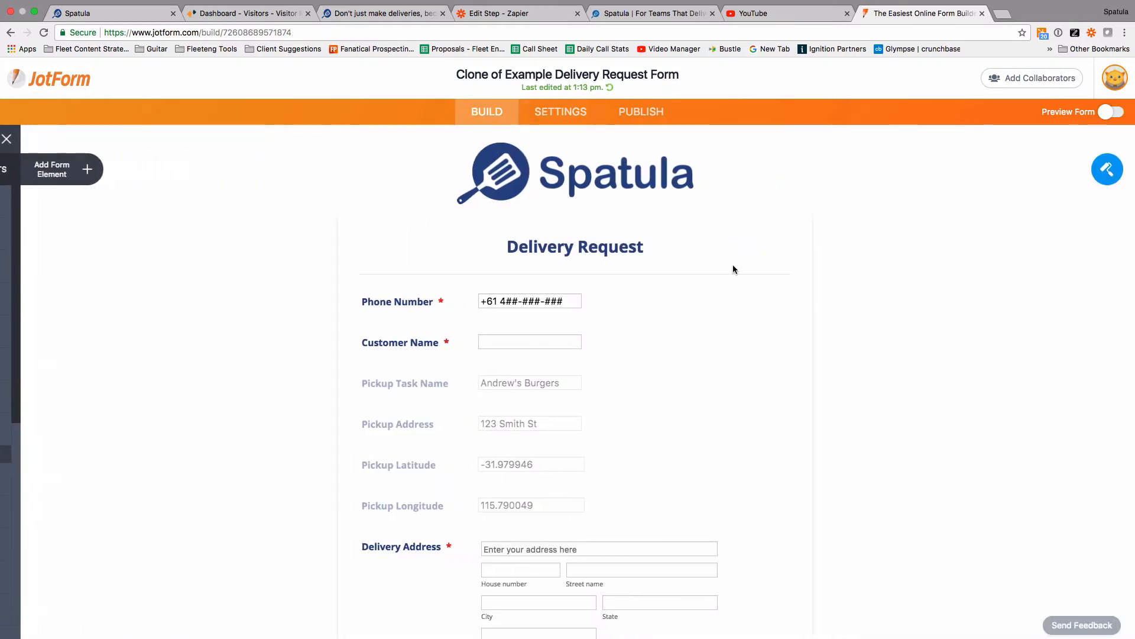
pyautogui.click(7, 140)
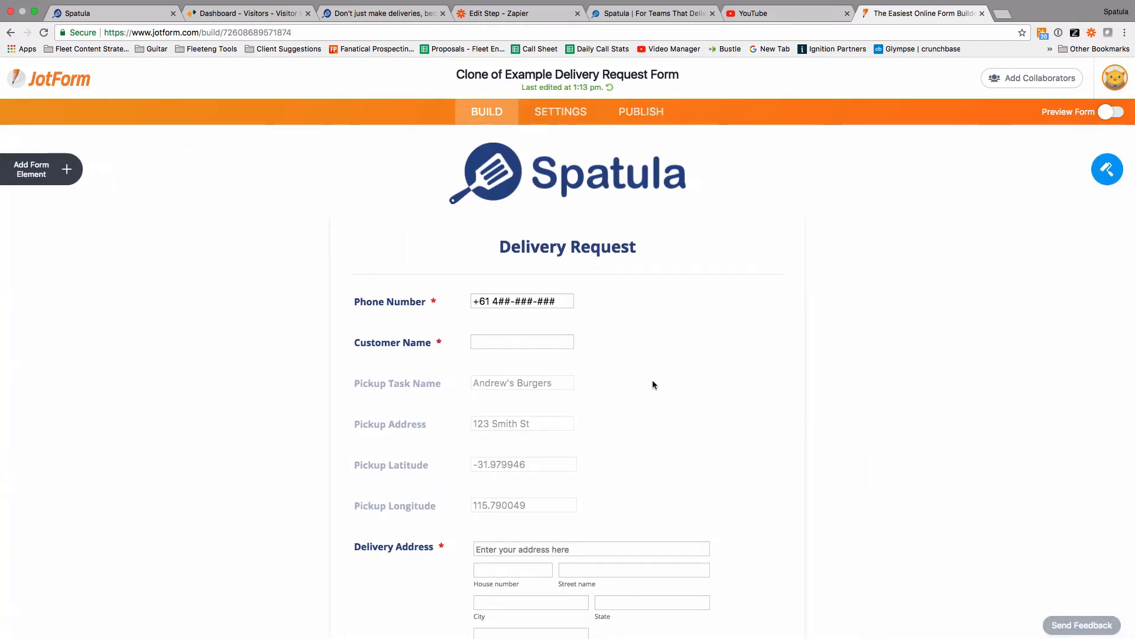
pyautogui.scroll(-3)
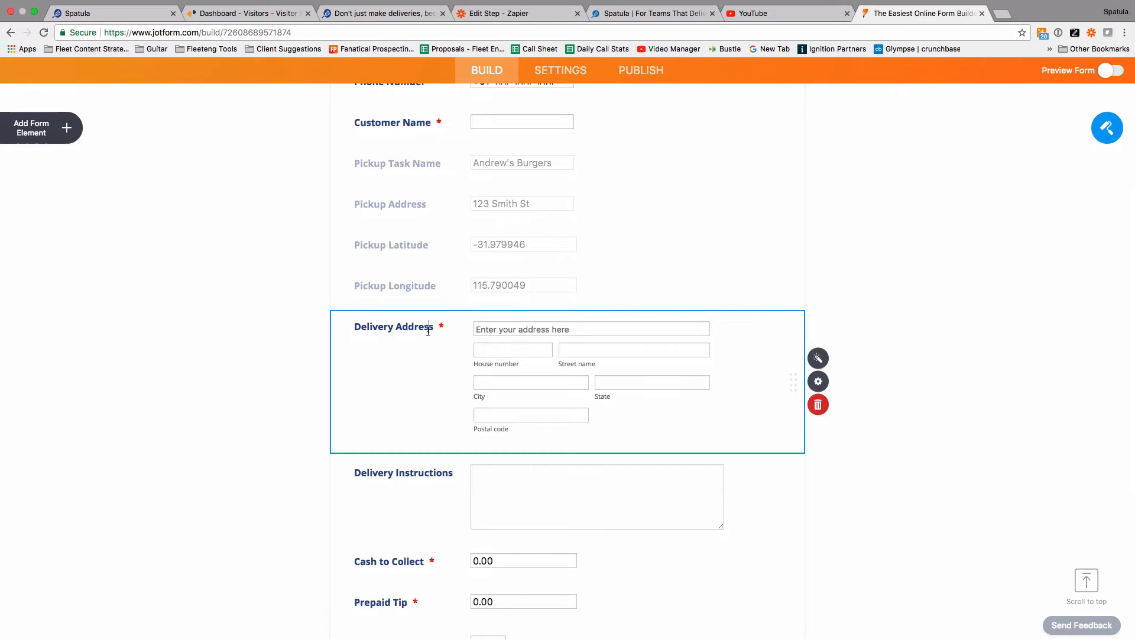
pyautogui.click(818, 382)
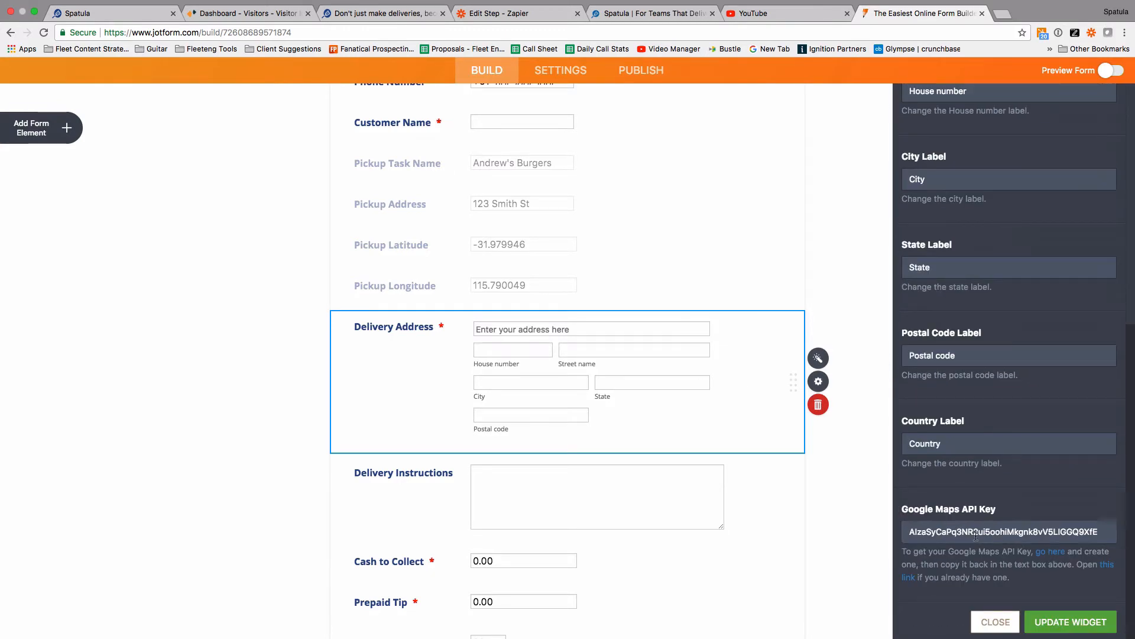
pyautogui.tripleClick(1003, 531)
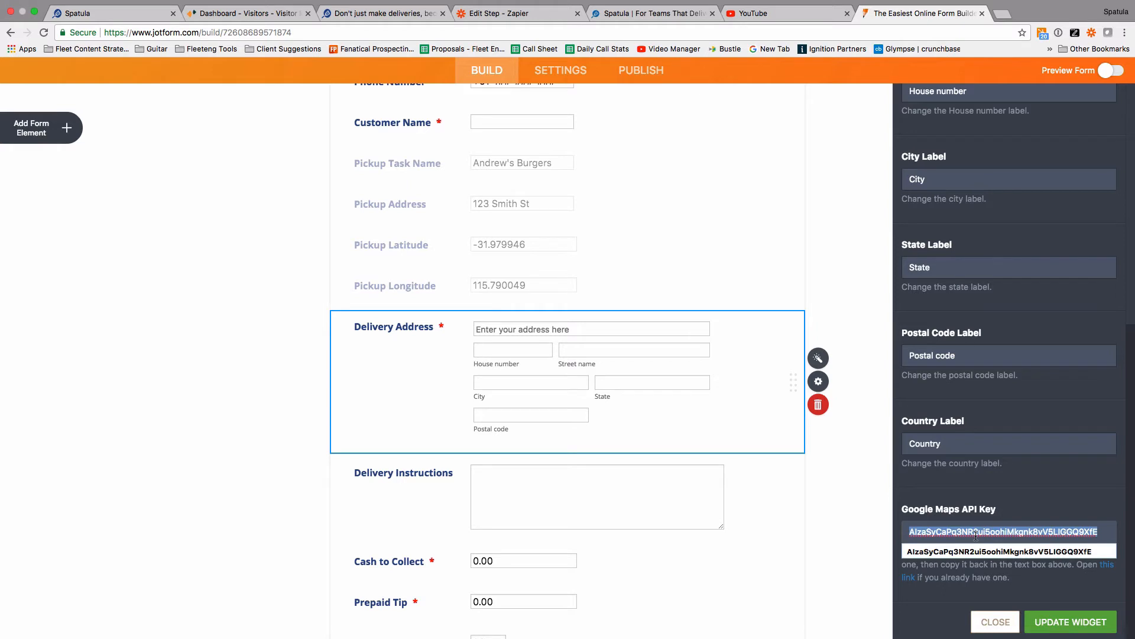
pyautogui.click(518, 13)
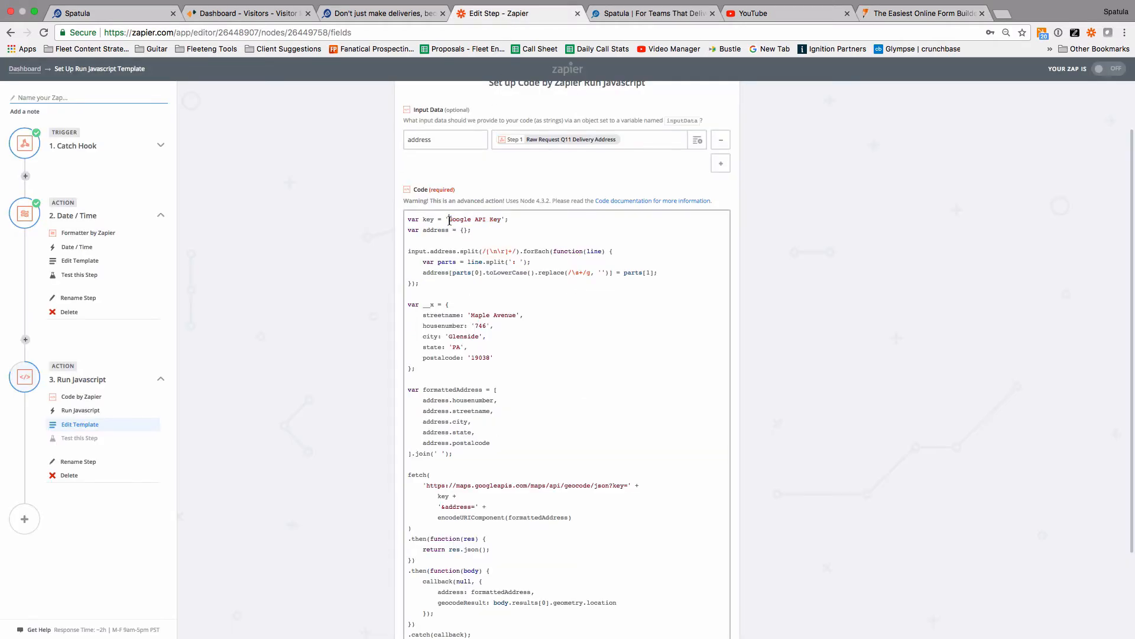
pyautogui.doubleClick(471, 219)
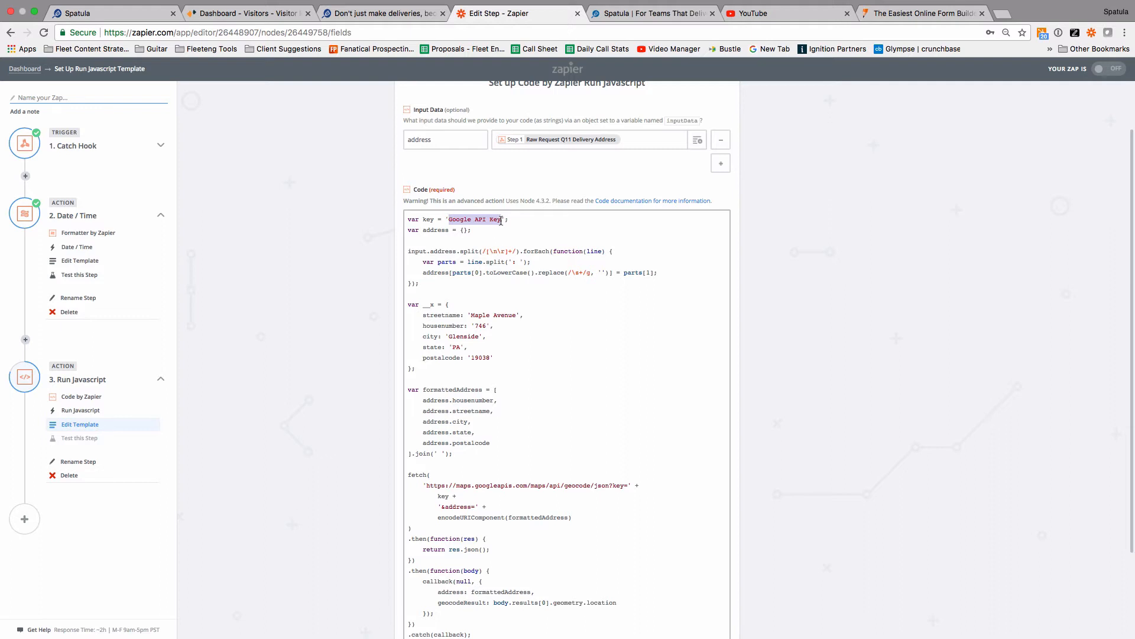
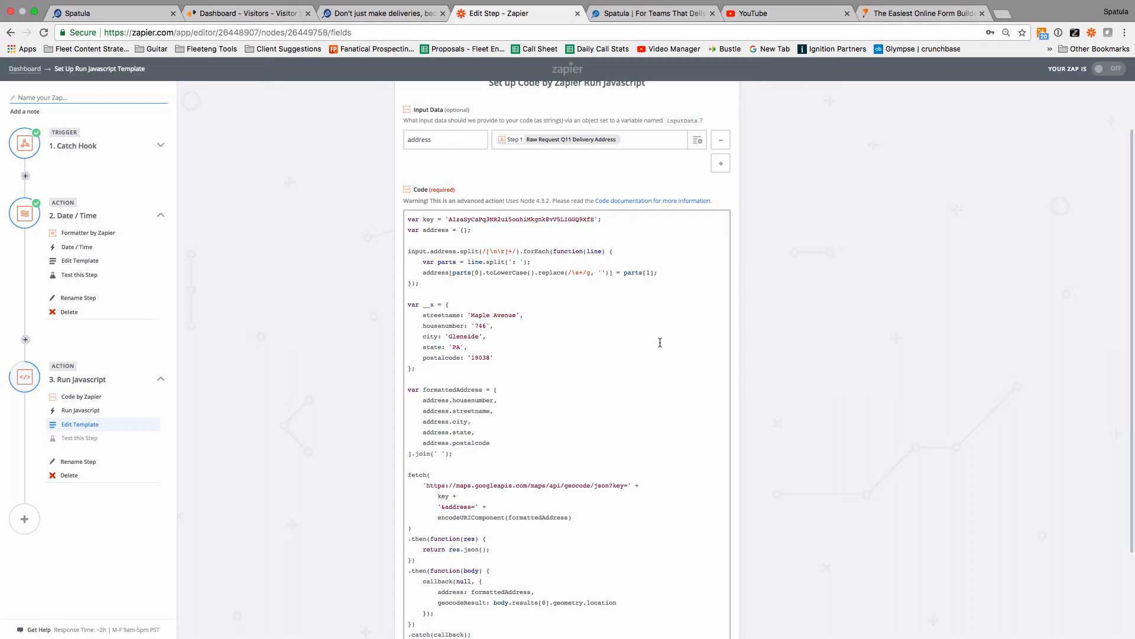
pyautogui.scroll(-3)
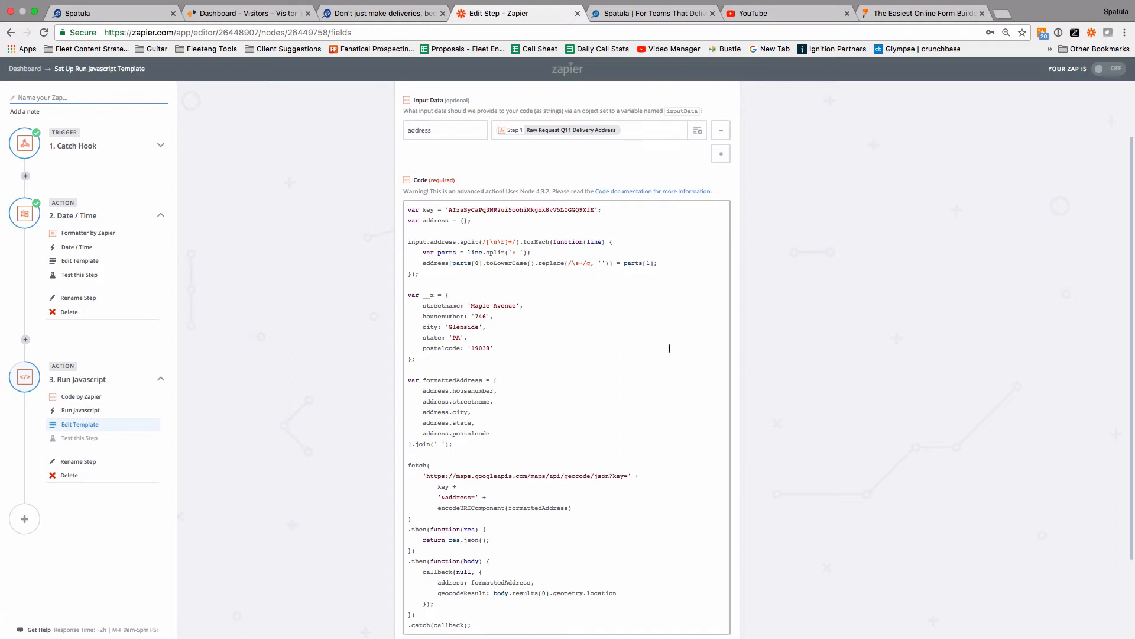
pyautogui.scroll(-3)
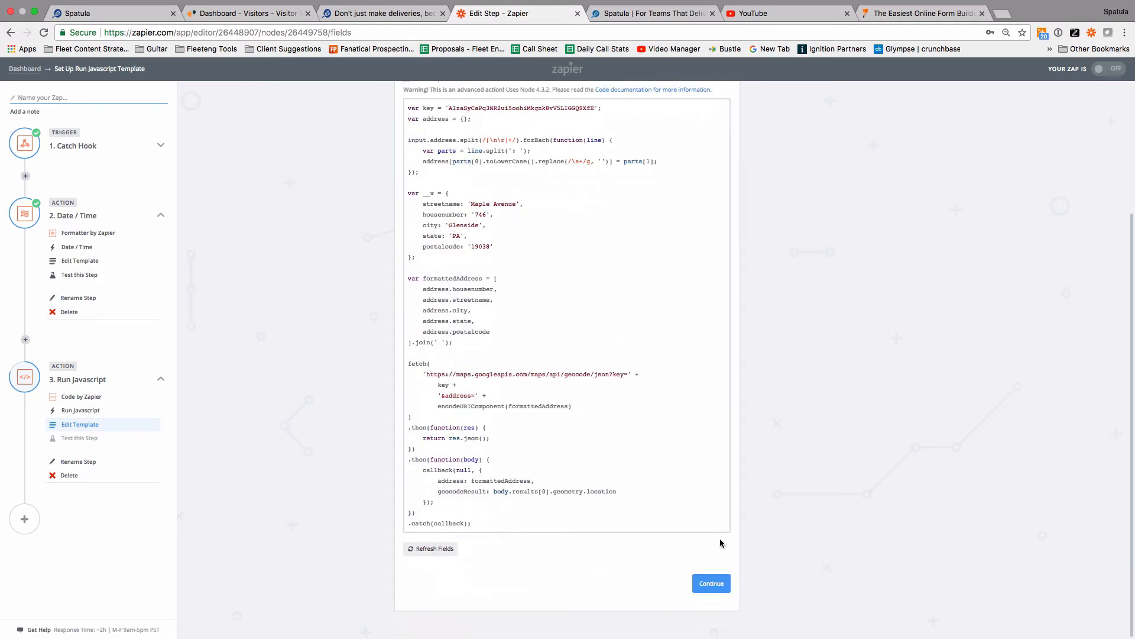
# Test the Run Javascript step and expand its output showing geocodeResult lat and lng for the Kiandra Way address.
pyautogui.click(711, 583)
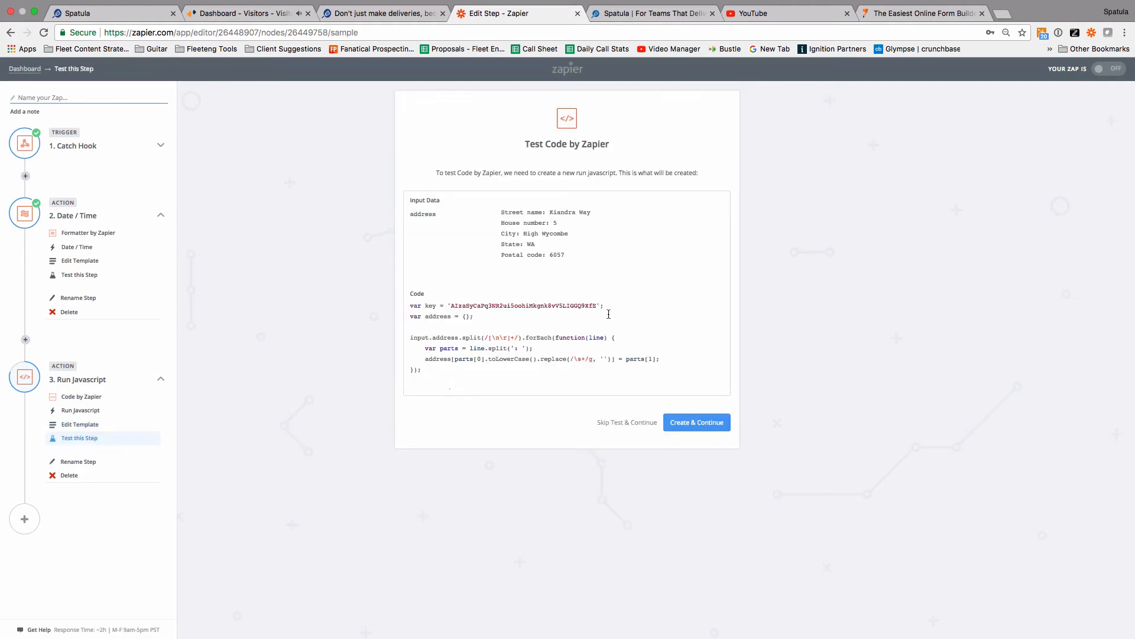
pyautogui.moveTo(501, 212); pyautogui.dragTo(539, 244)
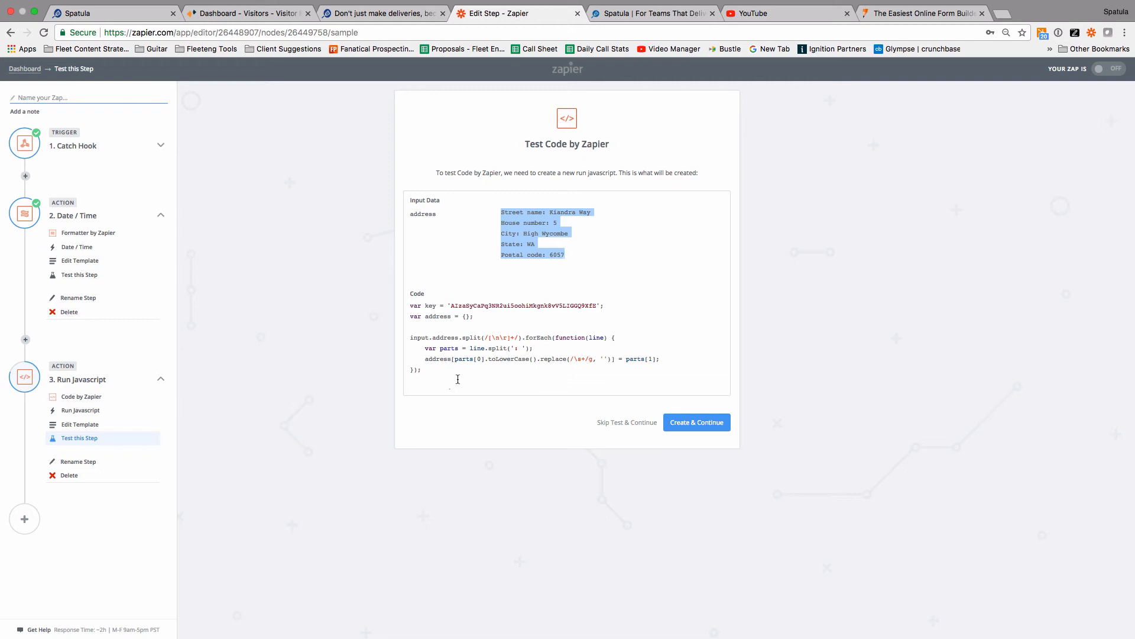
pyautogui.click(695, 422)
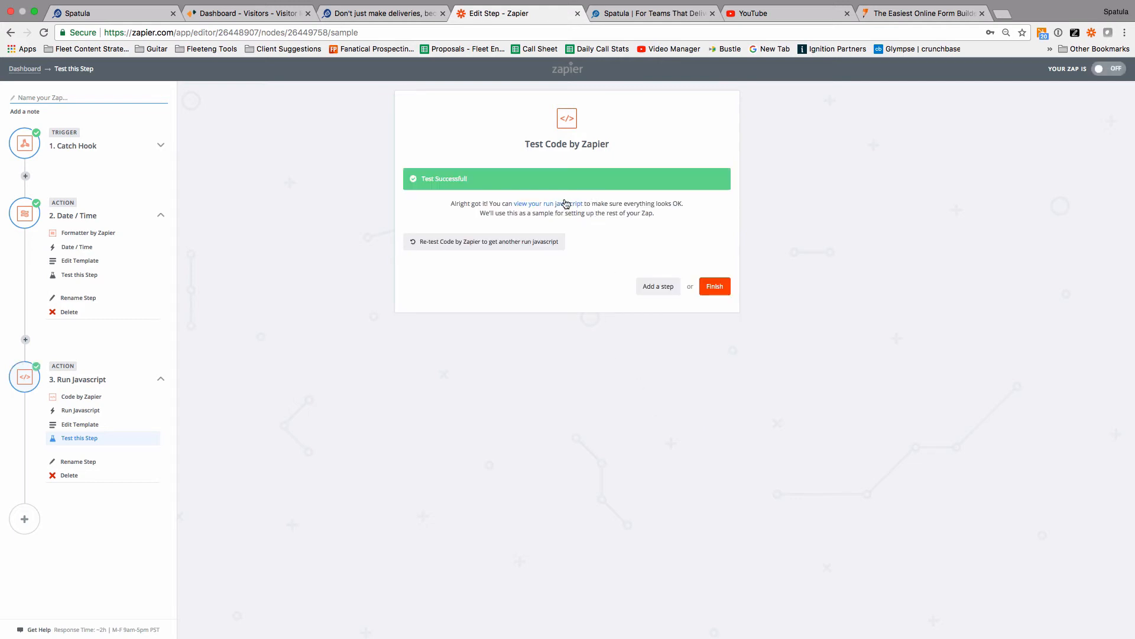
pyautogui.click(552, 204)
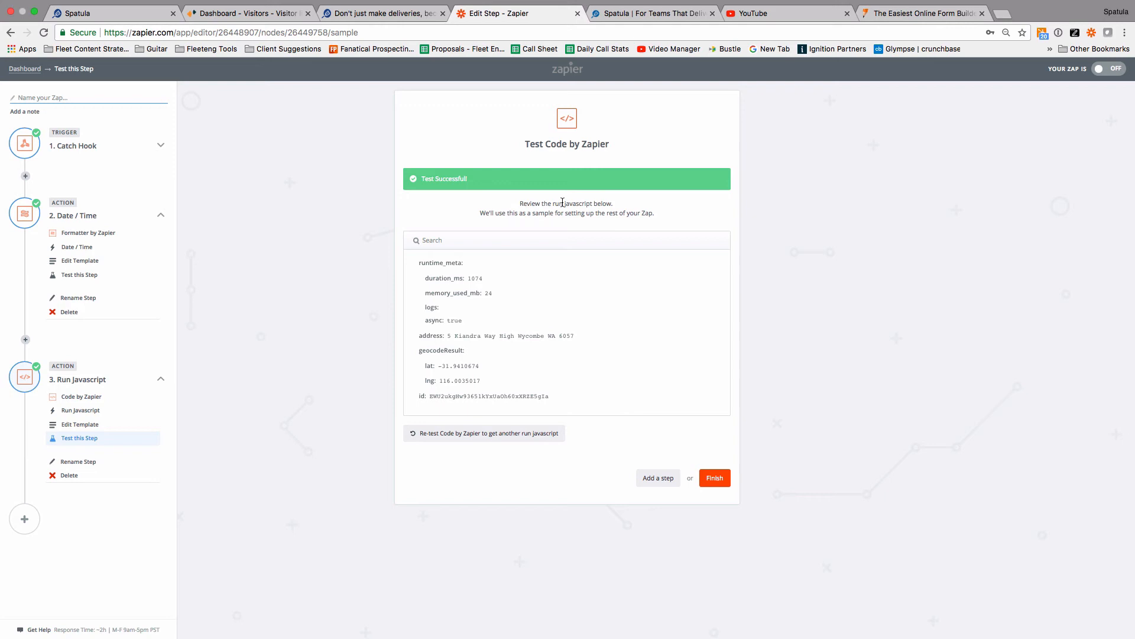
pyautogui.moveTo(554, 334)
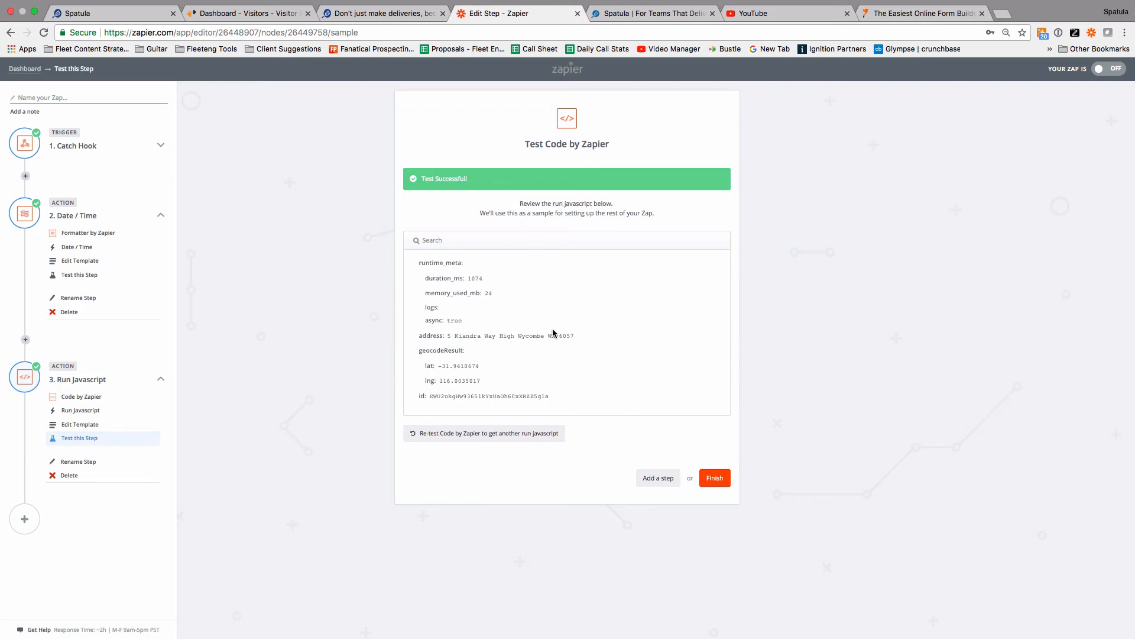
pyautogui.moveTo(571, 344)
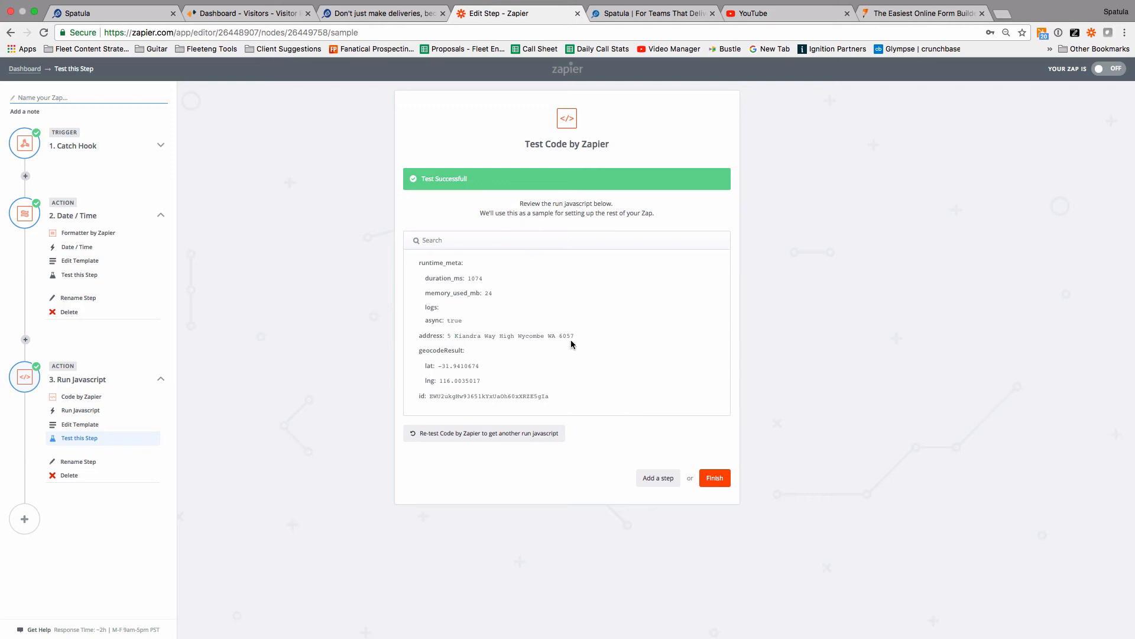
pyautogui.moveTo(524, 331)
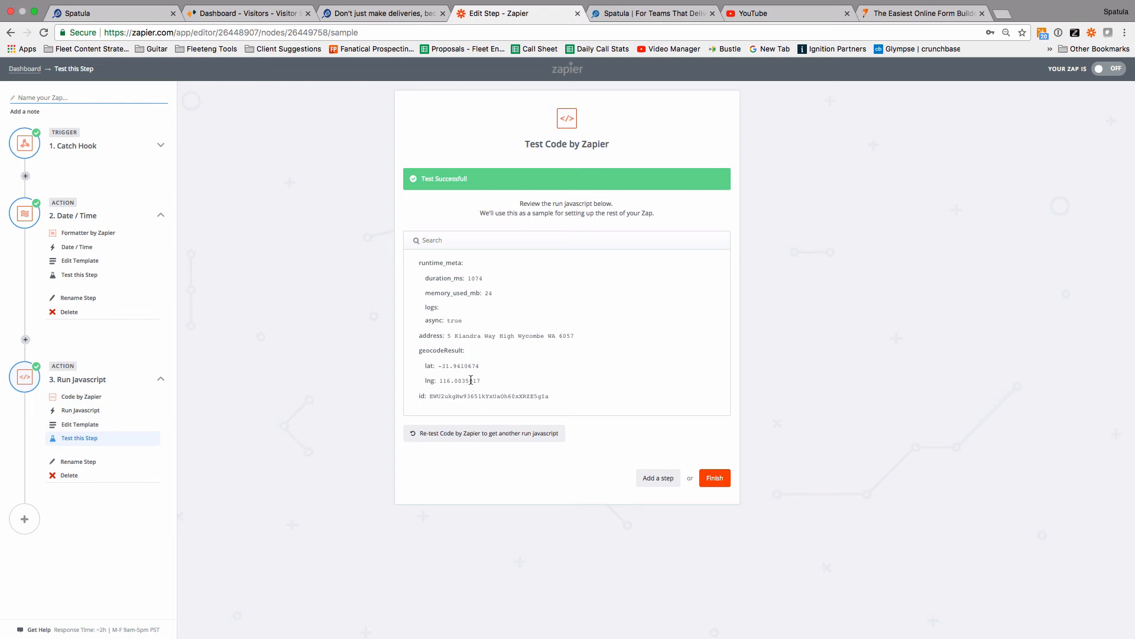
pyautogui.moveTo(715, 477)
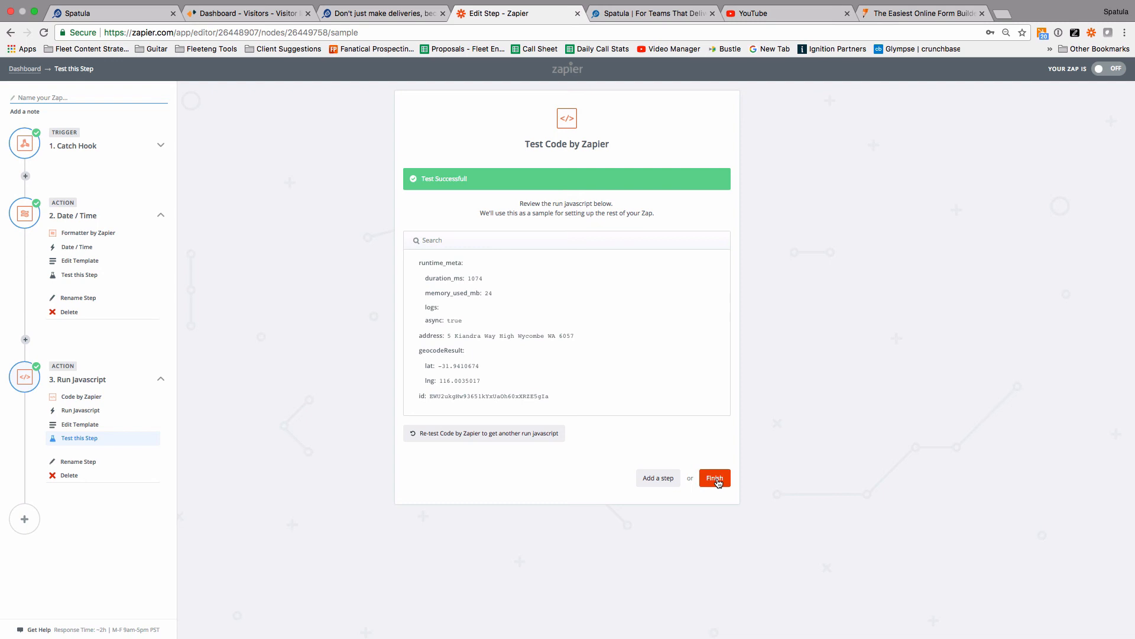
# Finish the code step and return to the spatula.io article at Part 5, Create the Delivery in Spatula.
pyautogui.click(713, 477)
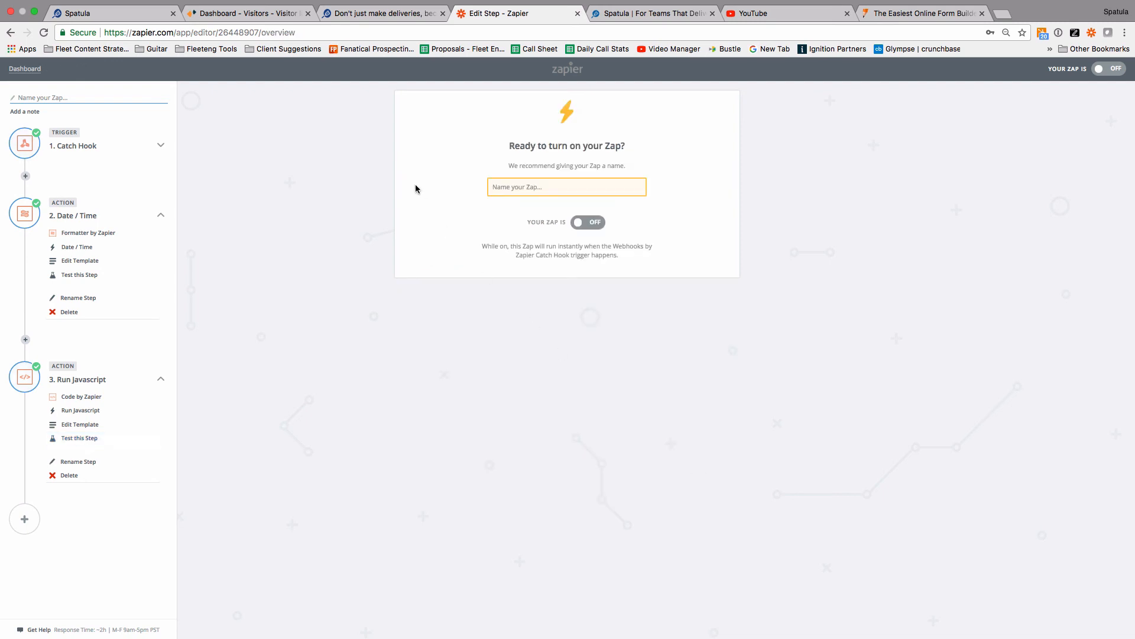
pyautogui.click(382, 13)
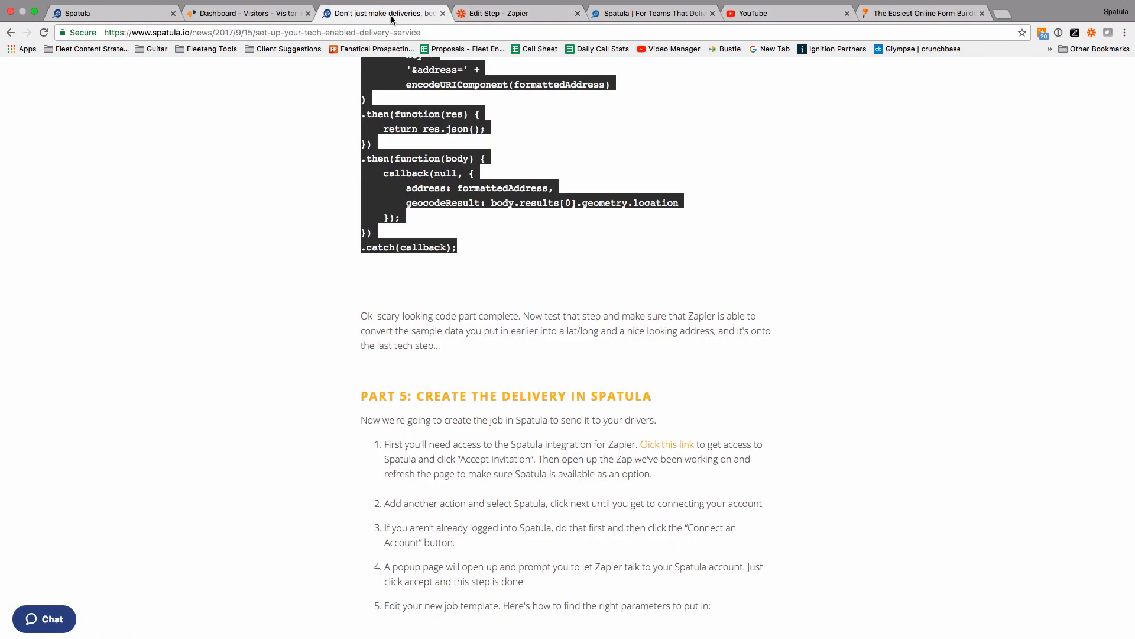
pyautogui.click(430, 345)
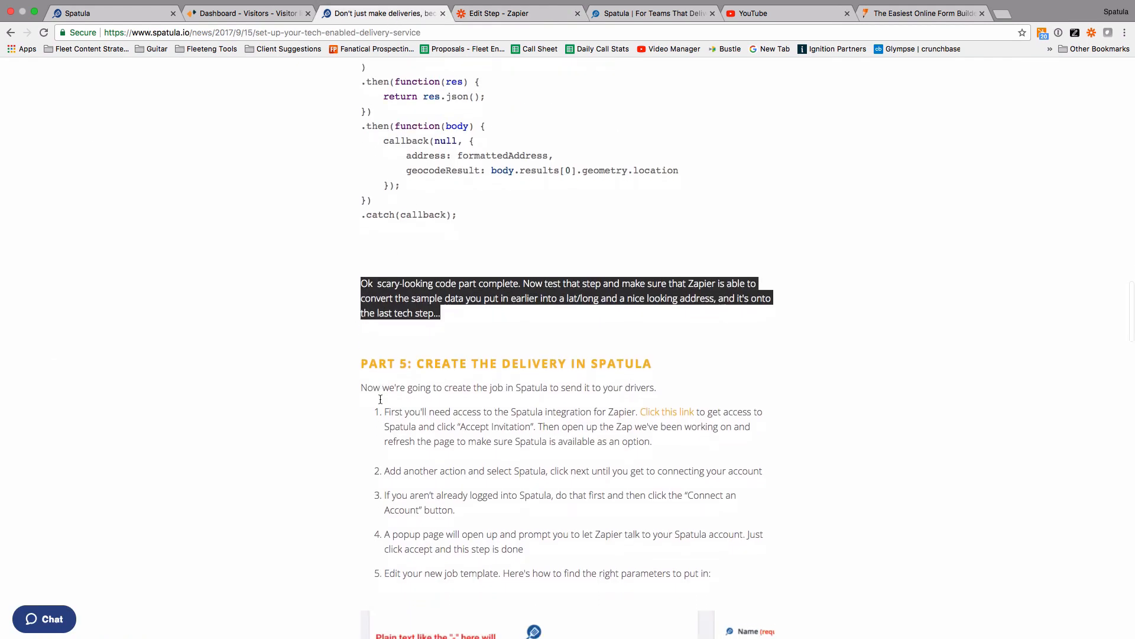
pyautogui.scroll(-3)
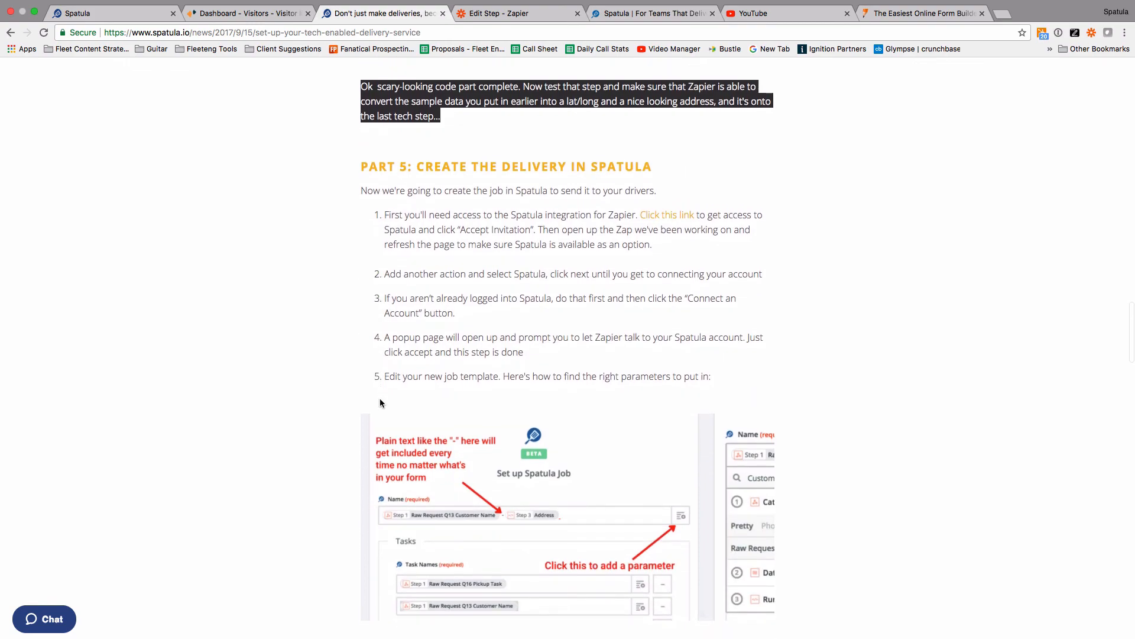